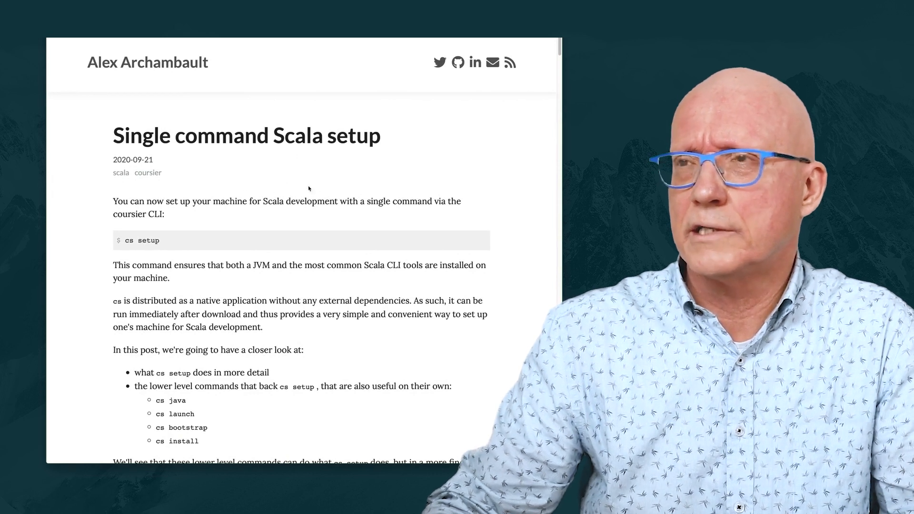
pyautogui.moveTo(269, 159)
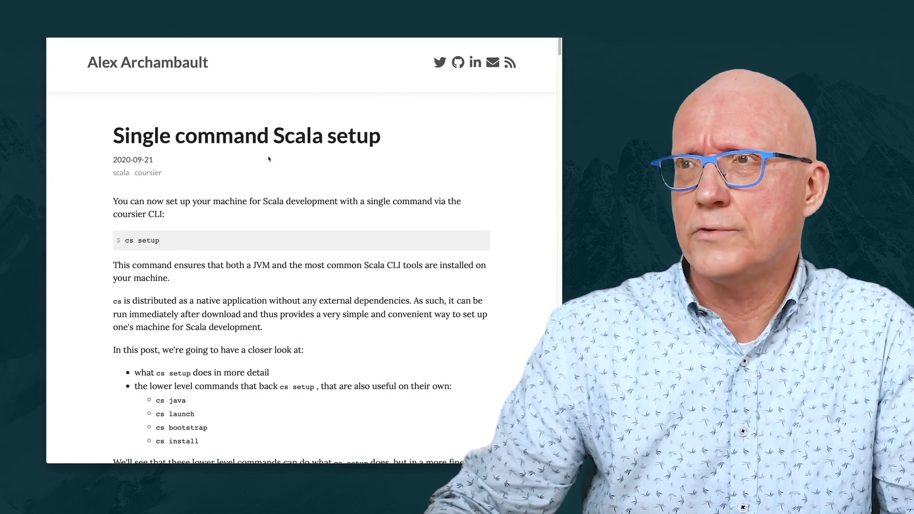
pyautogui.moveTo(291, 151)
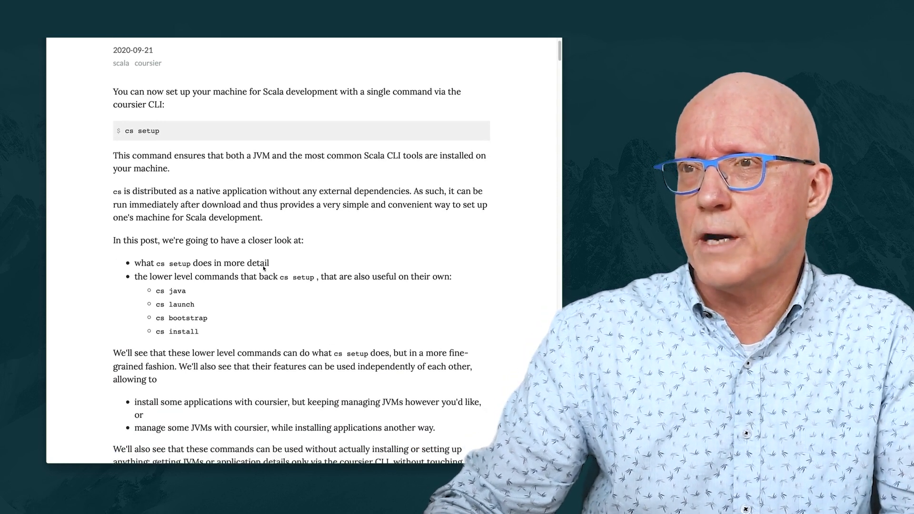
# - From the coursier organization page, go into the coursier/coursier repository
pyautogui.scroll(-3)
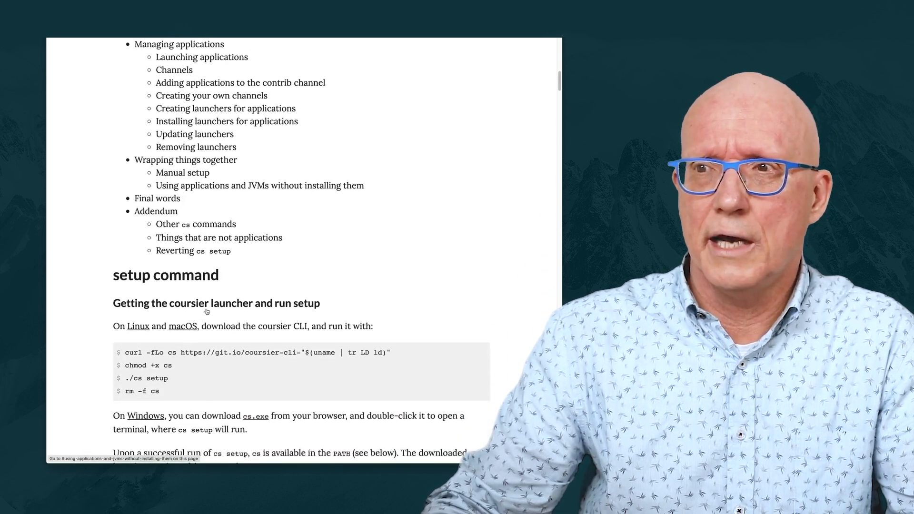
pyautogui.scroll(-3)
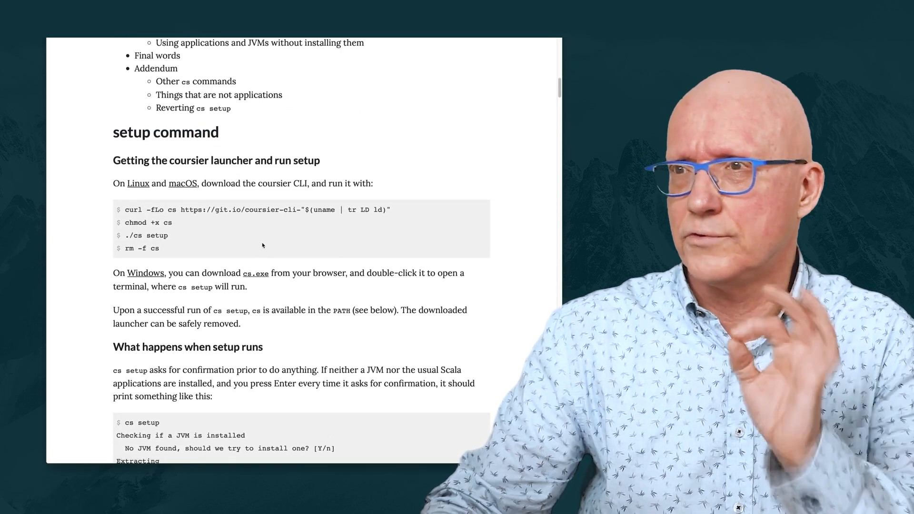
pyautogui.moveTo(192, 230)
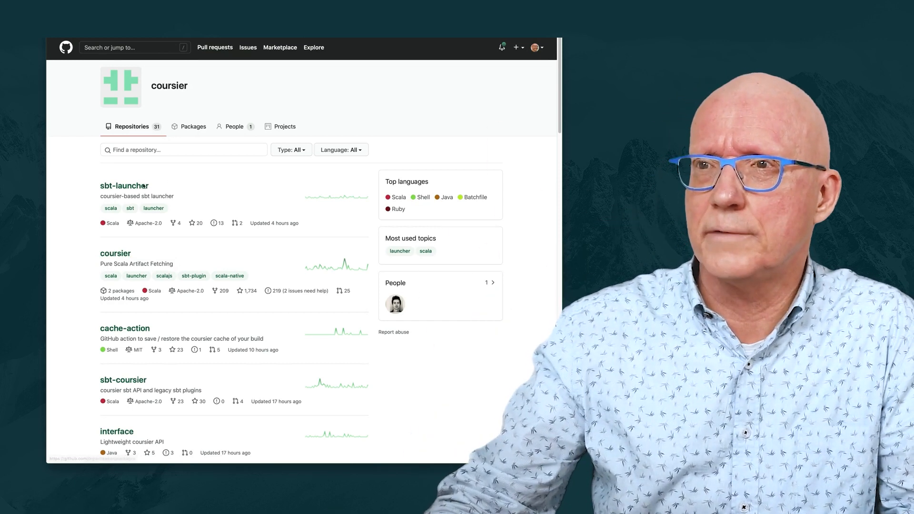
pyautogui.moveTo(115, 253)
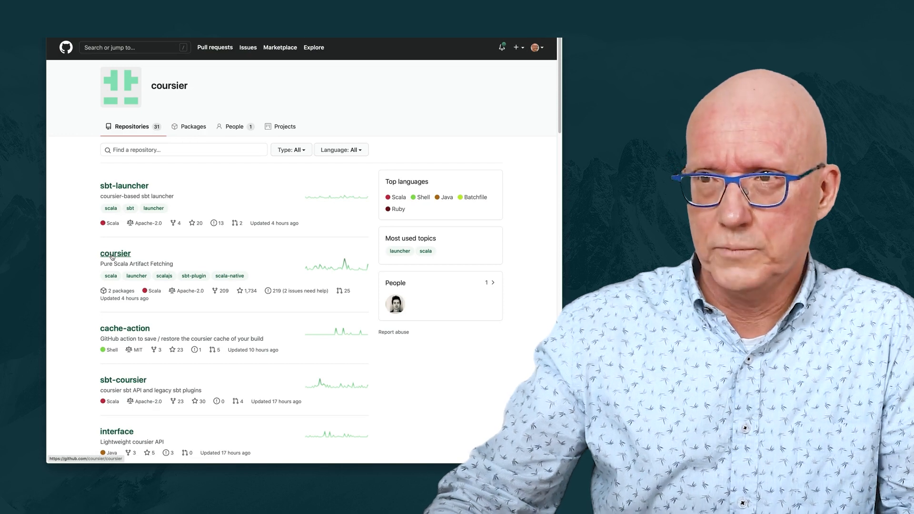
pyautogui.click(115, 254)
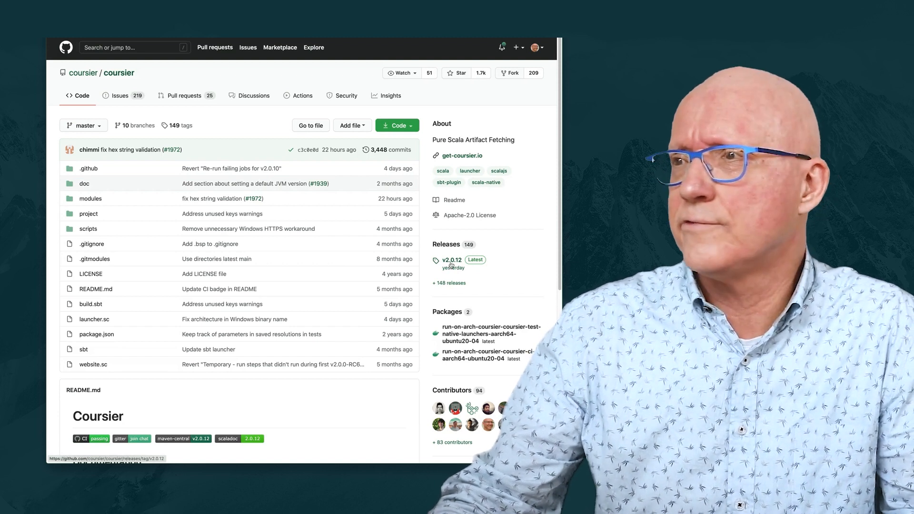
# - Scroll through the repository README down to the Acknowledgments section
pyautogui.scroll(-3)
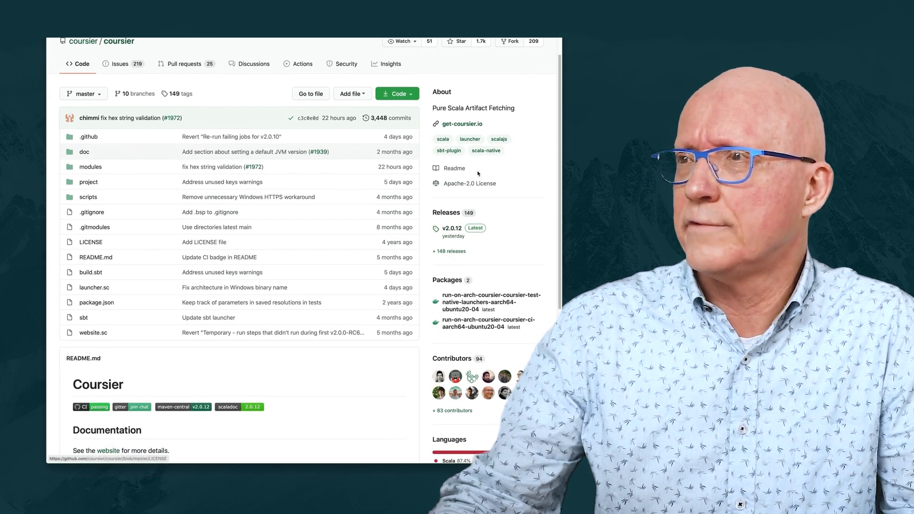
pyautogui.scroll(-3)
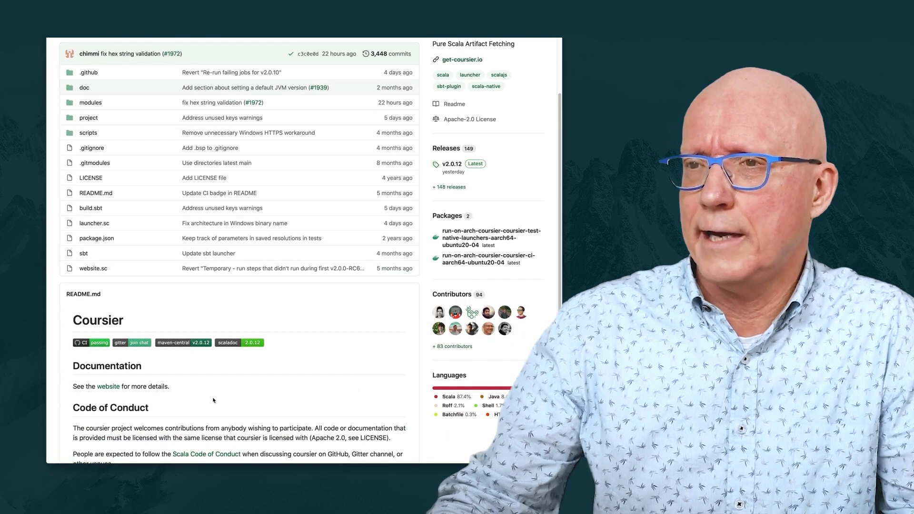
pyautogui.scroll(-3)
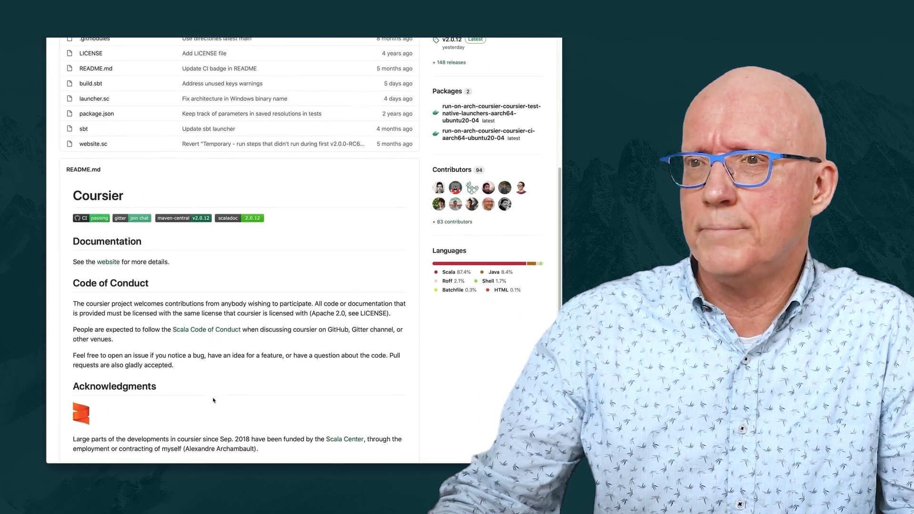
pyautogui.scroll(-3)
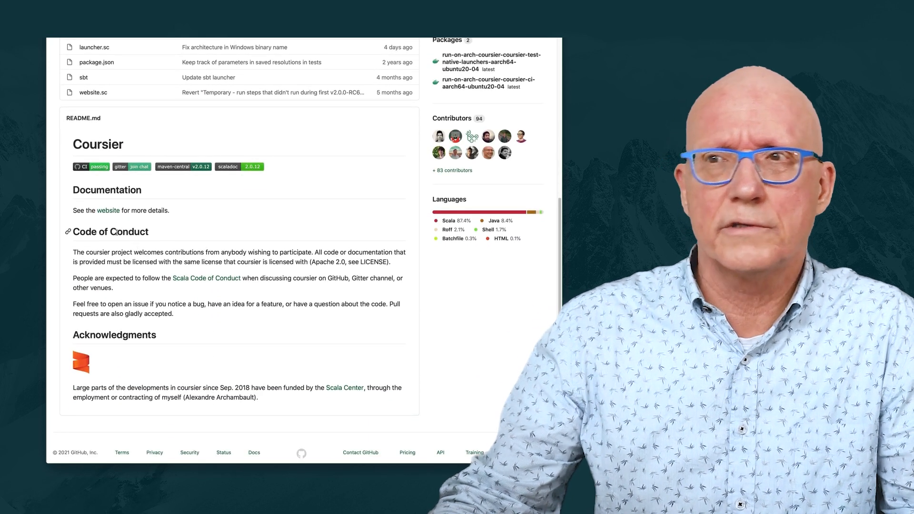
pyautogui.moveTo(108, 211)
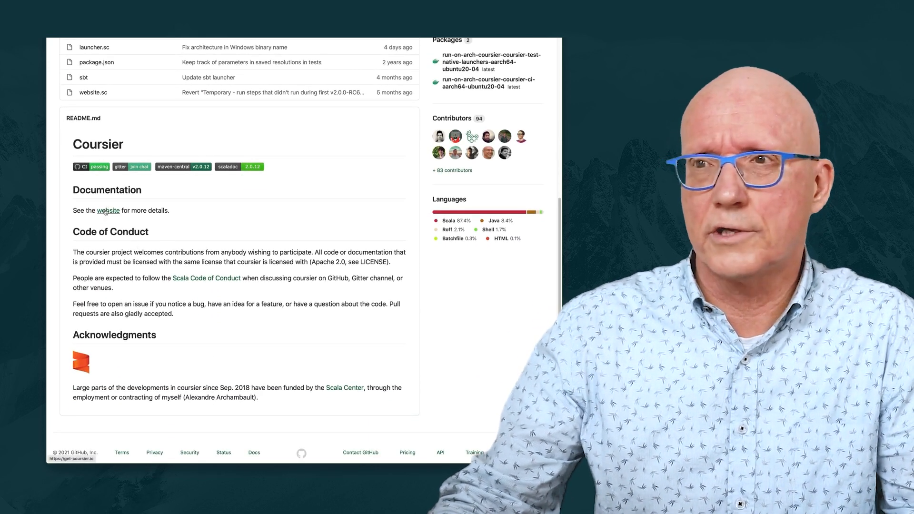
# - Follow the README's website link to get-coursier.io and enter its Docs
pyautogui.rightClick(108, 211)
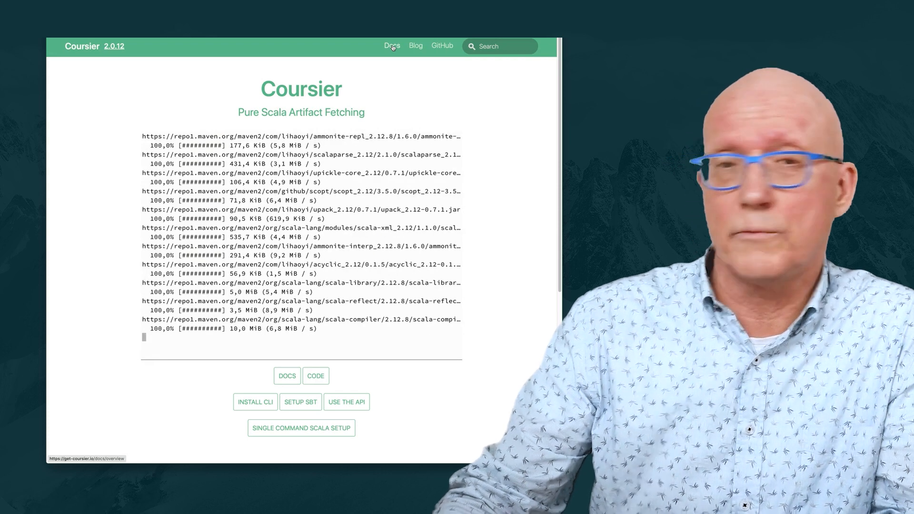
pyautogui.click(392, 46)
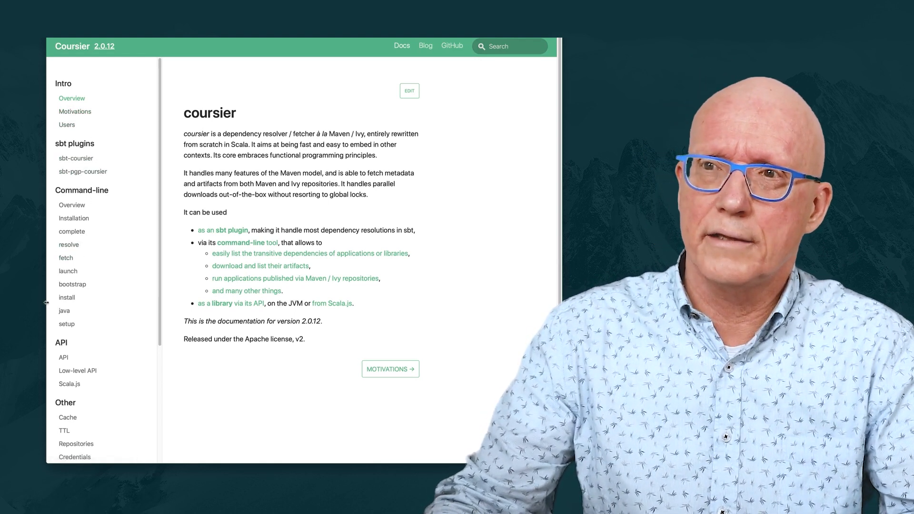
pyautogui.moveTo(72, 231)
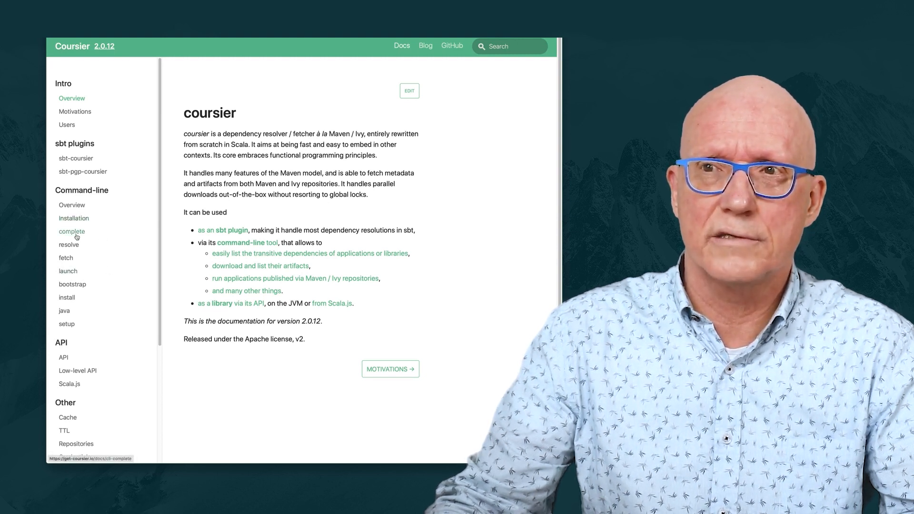
pyautogui.moveTo(64, 311)
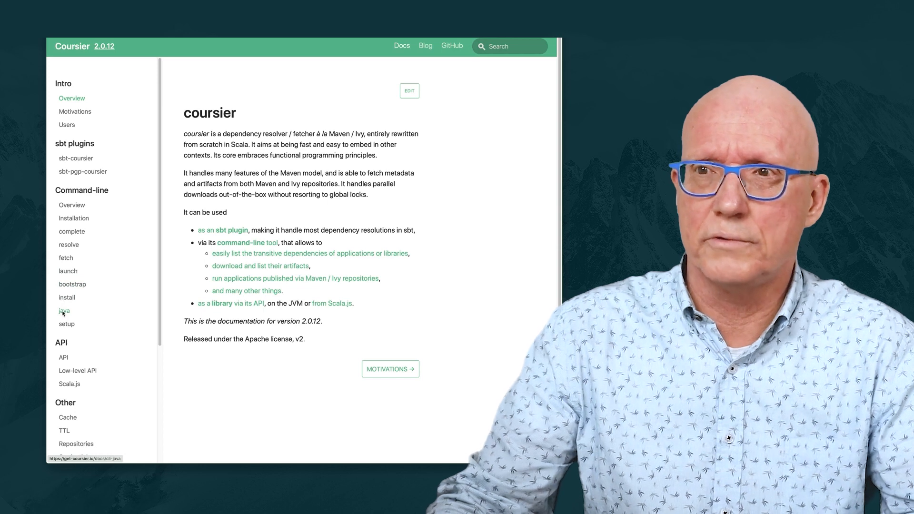
# - View the java command documentation down to its Environment variables section
pyautogui.click(64, 310)
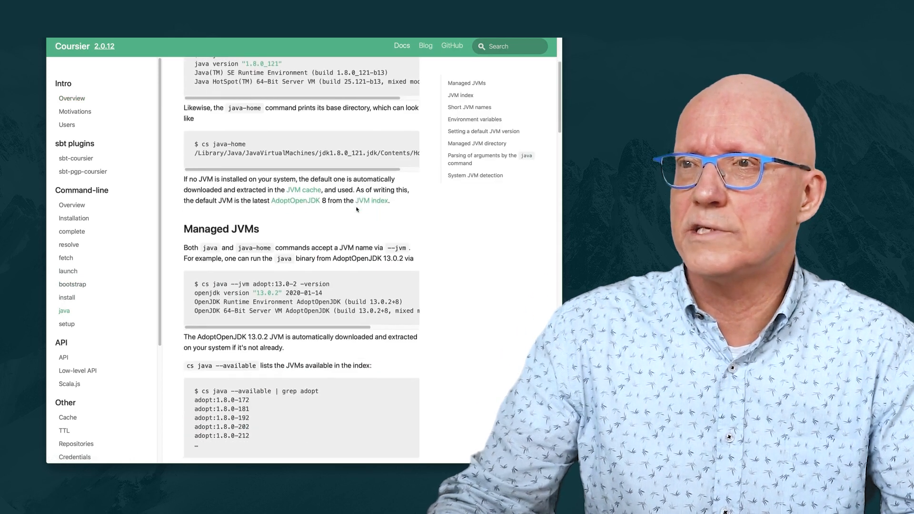
pyautogui.scroll(-3)
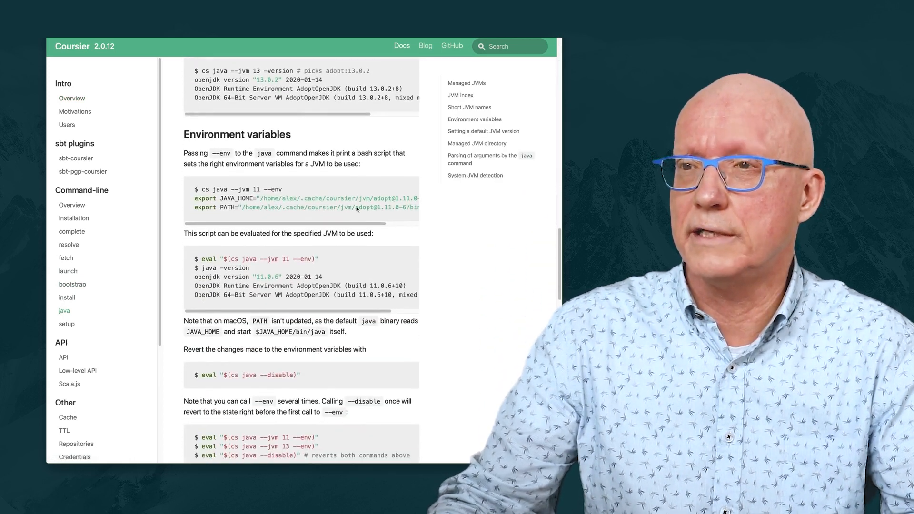
pyautogui.scroll(-3)
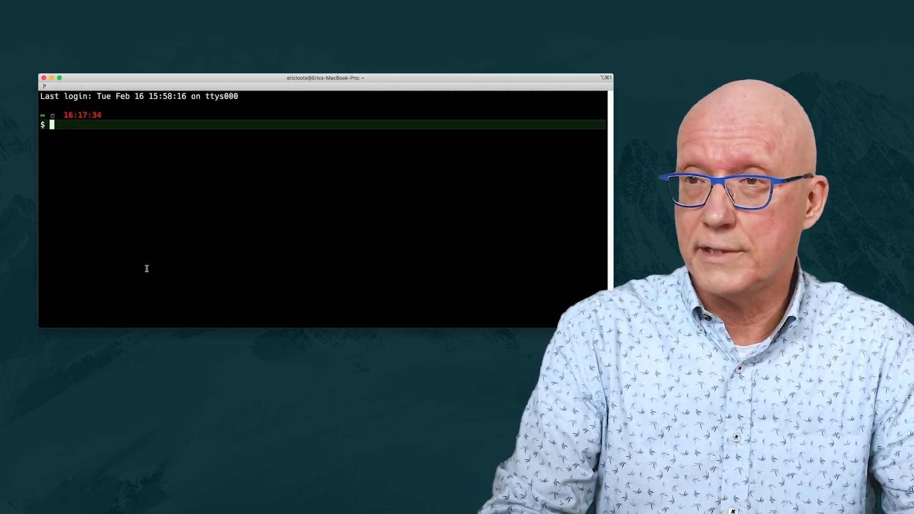
pyautogui.write('cd')
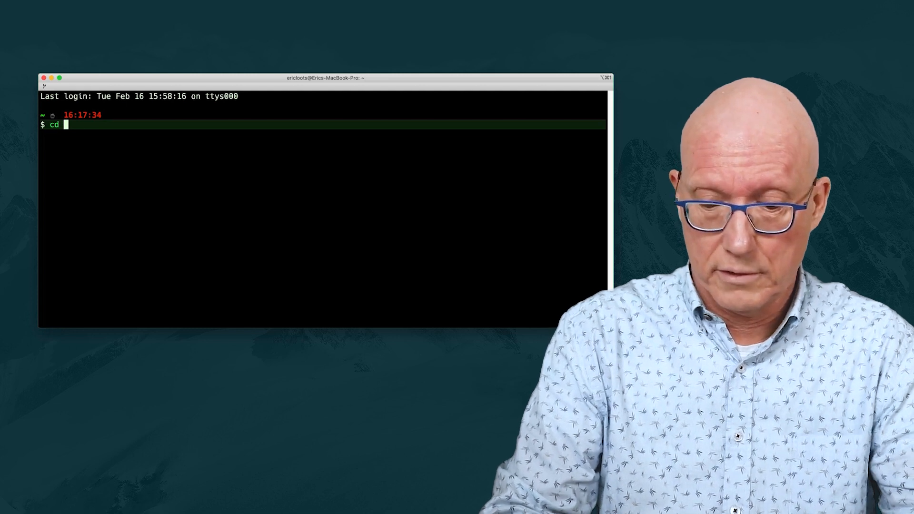
pyautogui.write('tmp')
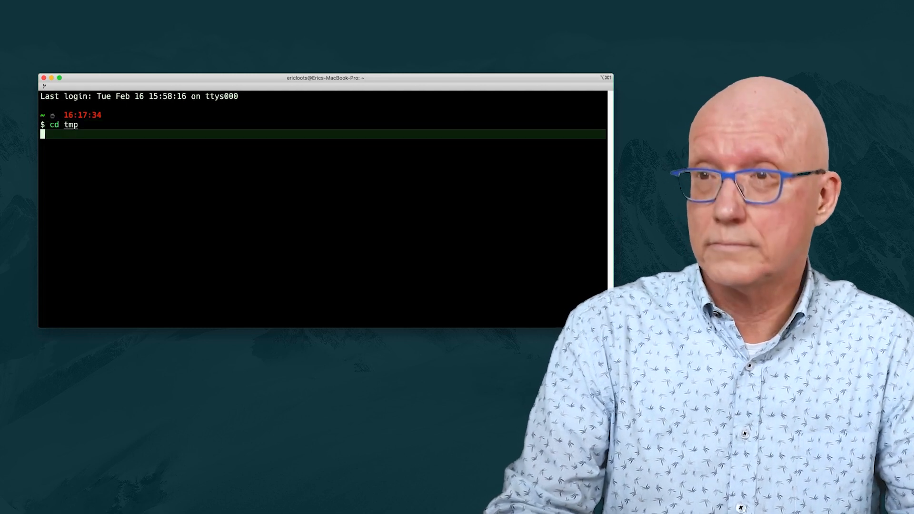
pyautogui.write('curl -fLo cs https://git.io/coursier-cli-"$(uname | tr LD ld)"')
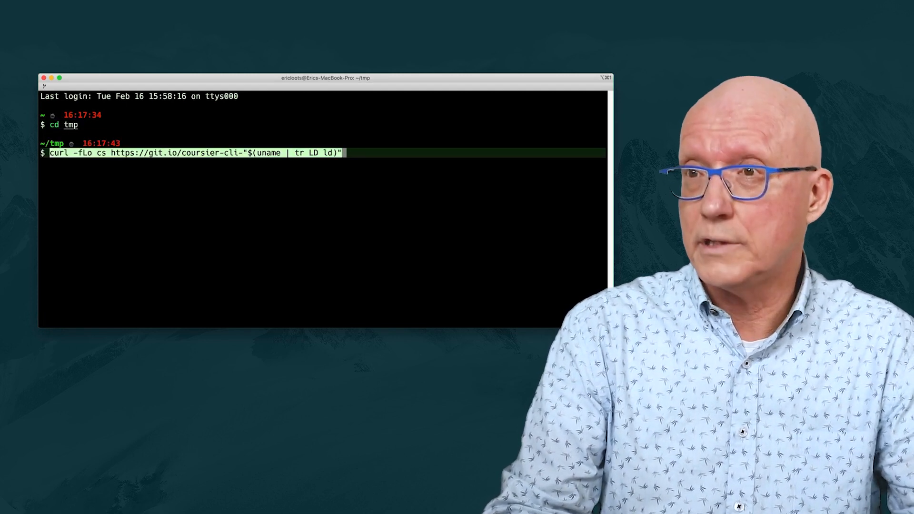
pyautogui.press('Return')
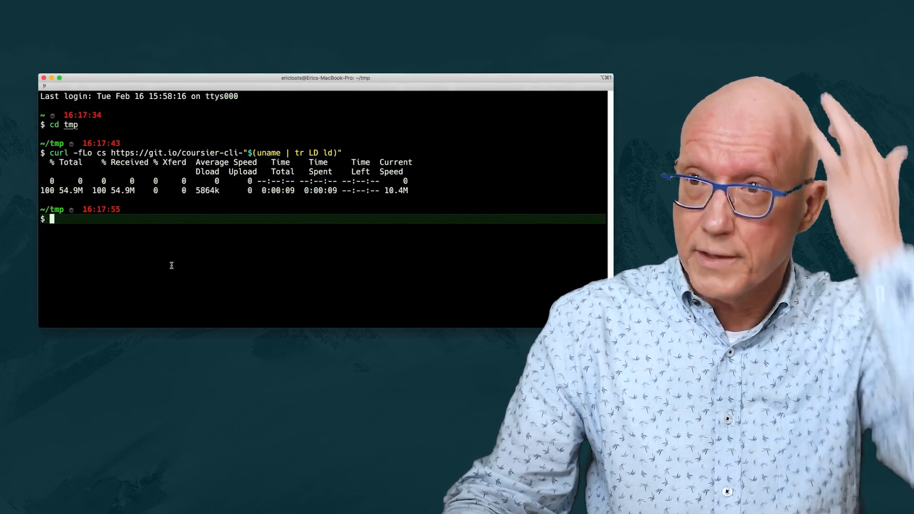
# - Make cs executable with chmod +x and start ./cs setup until it asks about a JVM
pyautogui.write('chmod +x c')
pyautogui.write('./c')
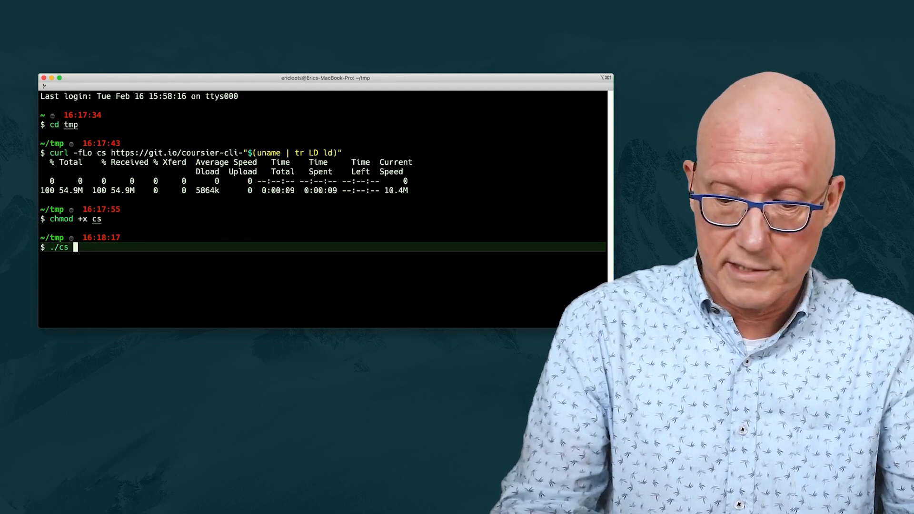
pyautogui.write('setup')
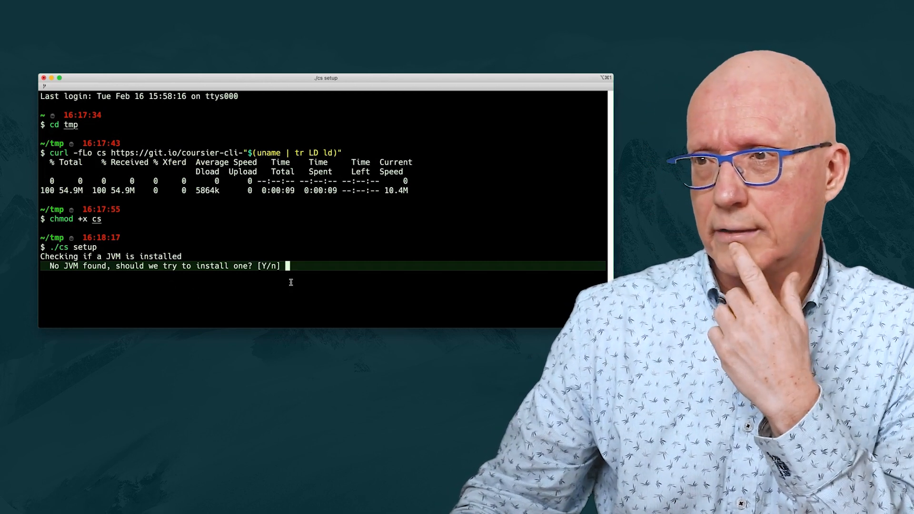
# - Answer n to the JVM prompt and let setup install ammonite, cs, coursier, scala, scalac, sbt, sbtn and scalafmt
pyautogui.write('n')
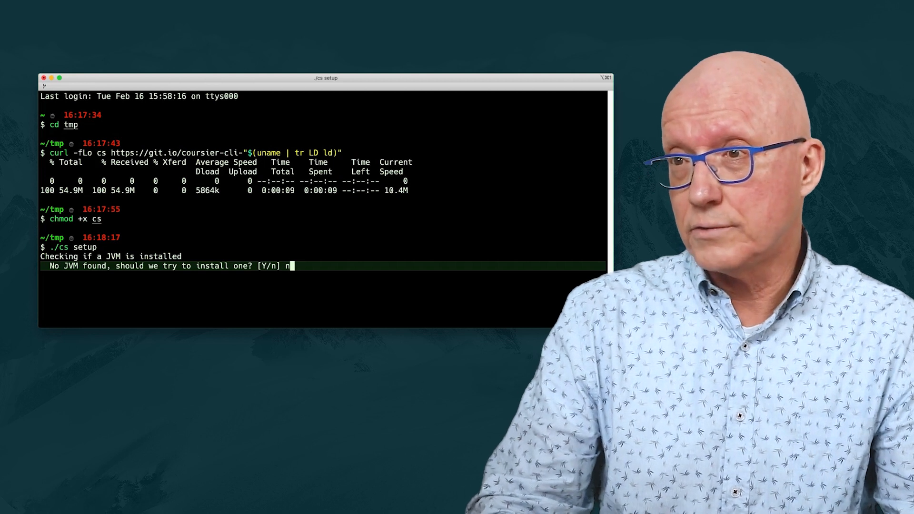
pyautogui.press('enter')
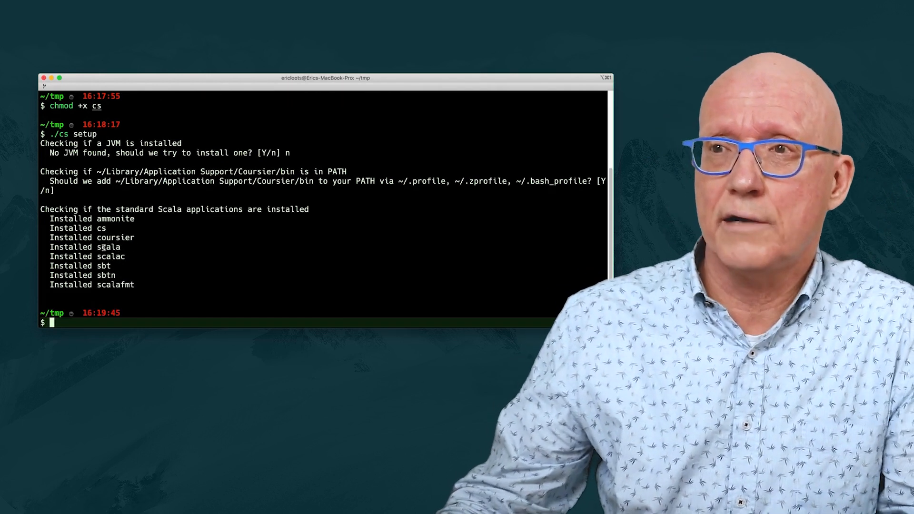
pyautogui.doubleClick(108, 256)
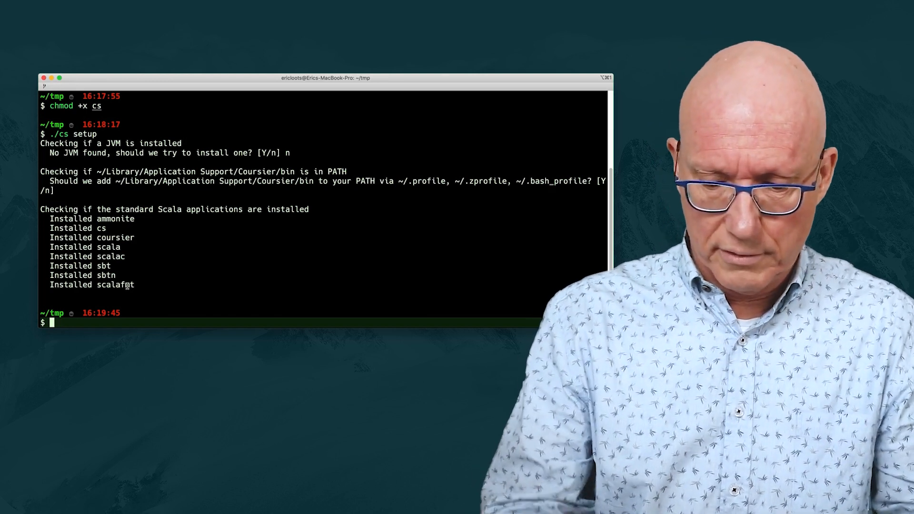
# - Delete the downloaded launcher with rm cs and start typing cs in a fresh session
pyautogui.write('rm')
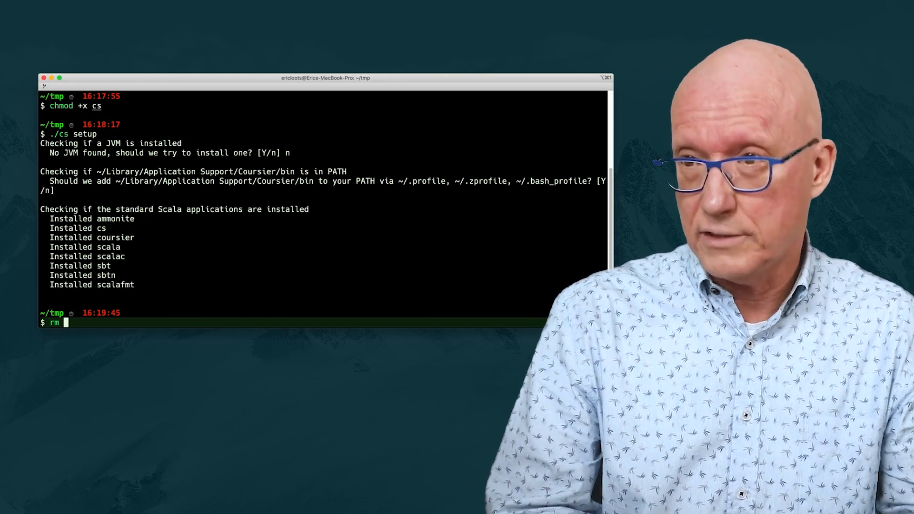
pyautogui.write('cs')
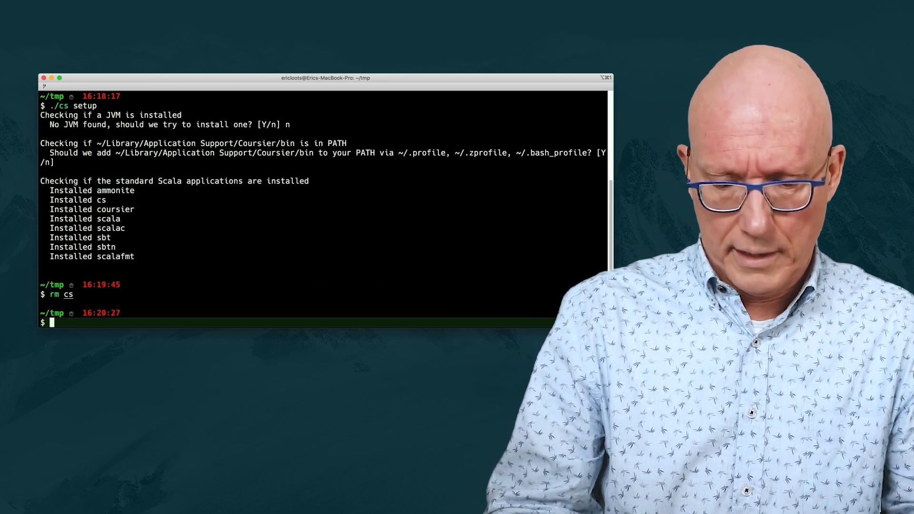
pyautogui.write('cs')
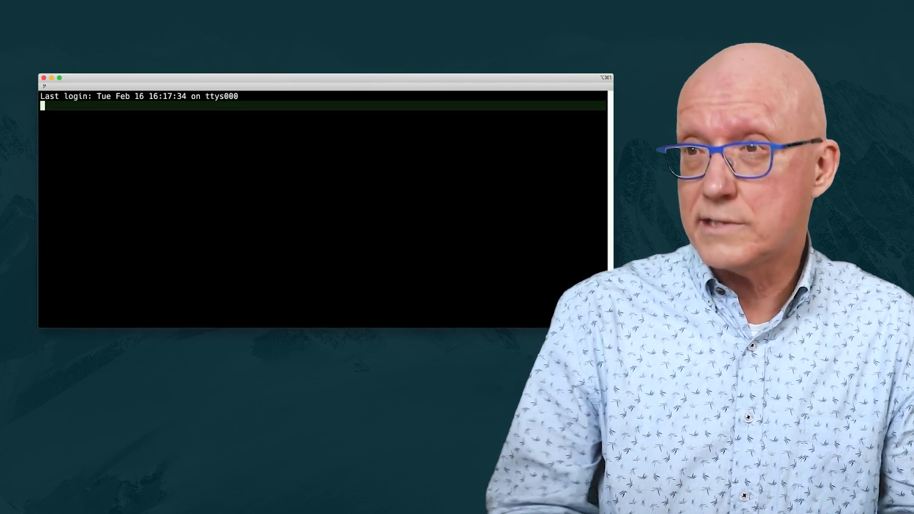
# - Run cs and java -version in the new shell, dismissing the JDK install prompt when no runtime is found
pyautogui.write('cs')
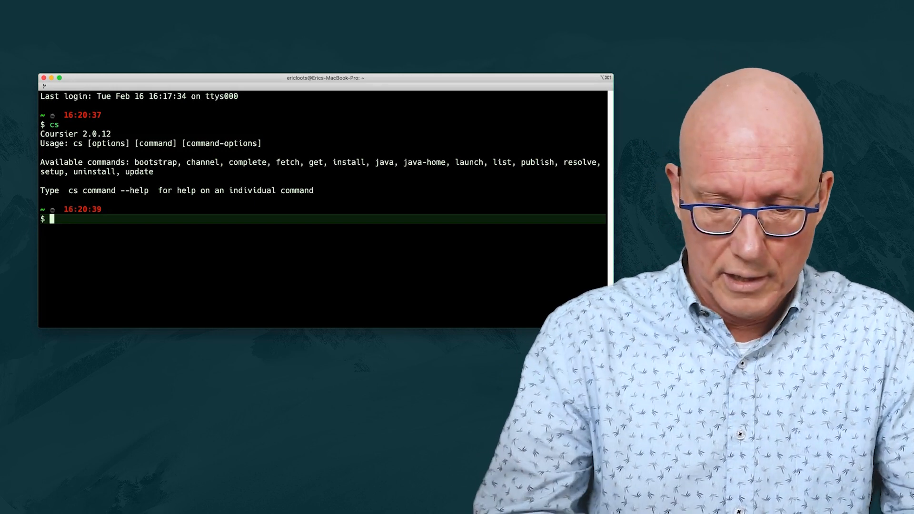
pyautogui.write('java -')
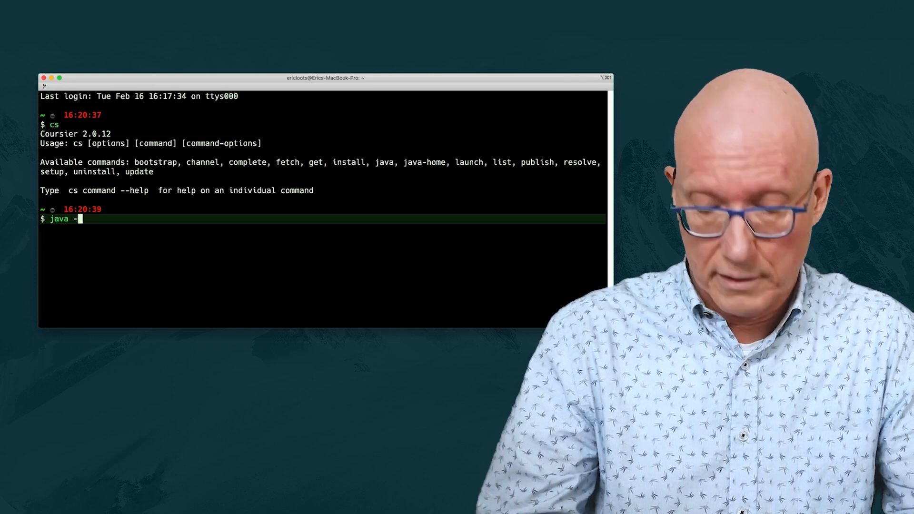
pyautogui.write('version')
pyautogui.write('scala')
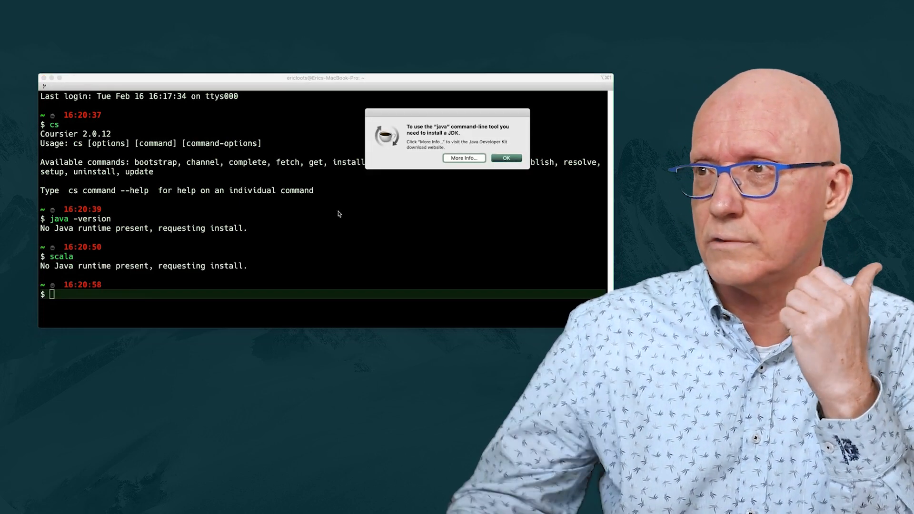
pyautogui.click(505, 159)
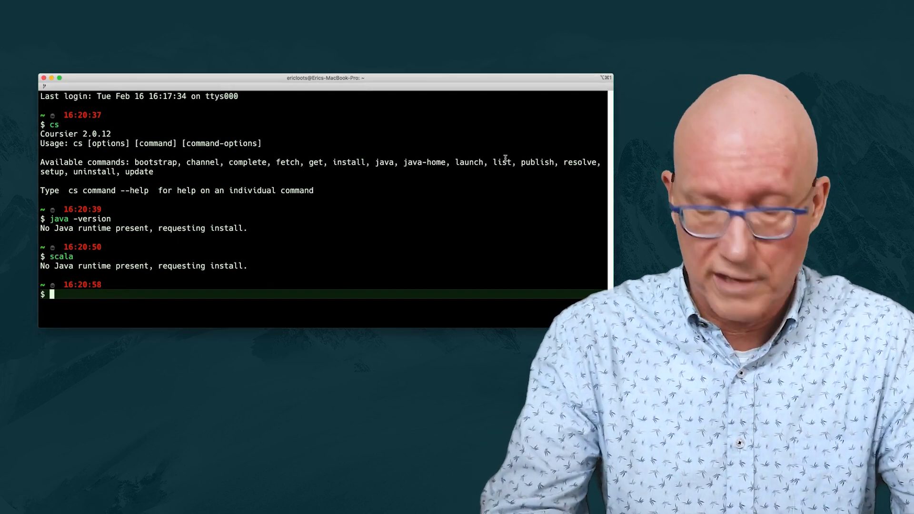
# - List the installable JVMs with cs java --available and scroll through them down to zulu
pyautogui.write('cs')
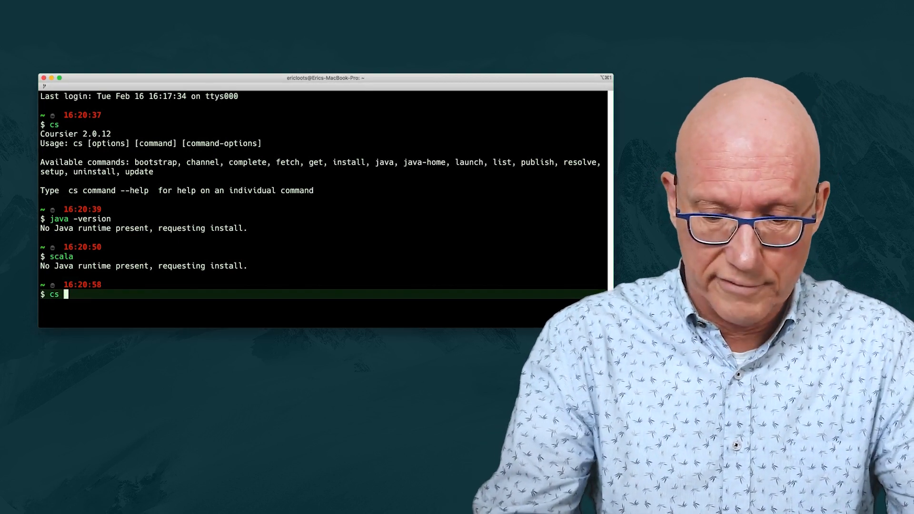
pyautogui.write('java')
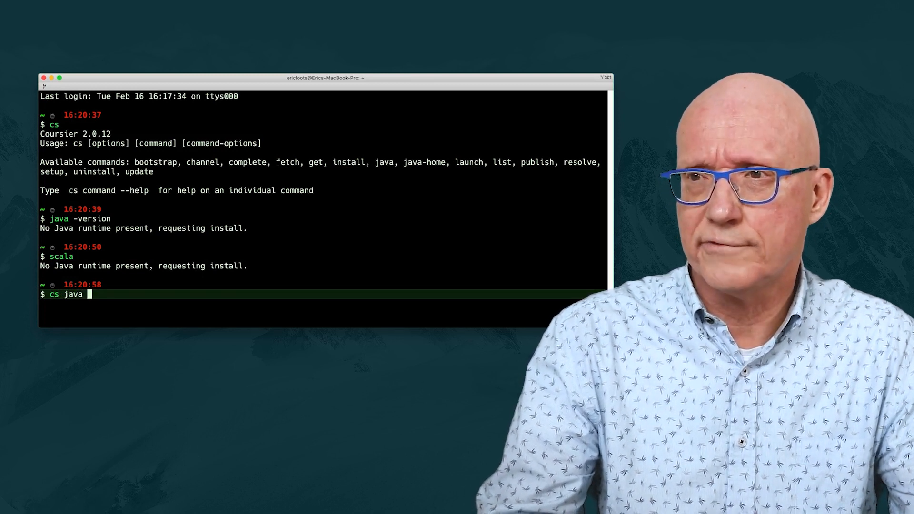
pyautogui.write('-')
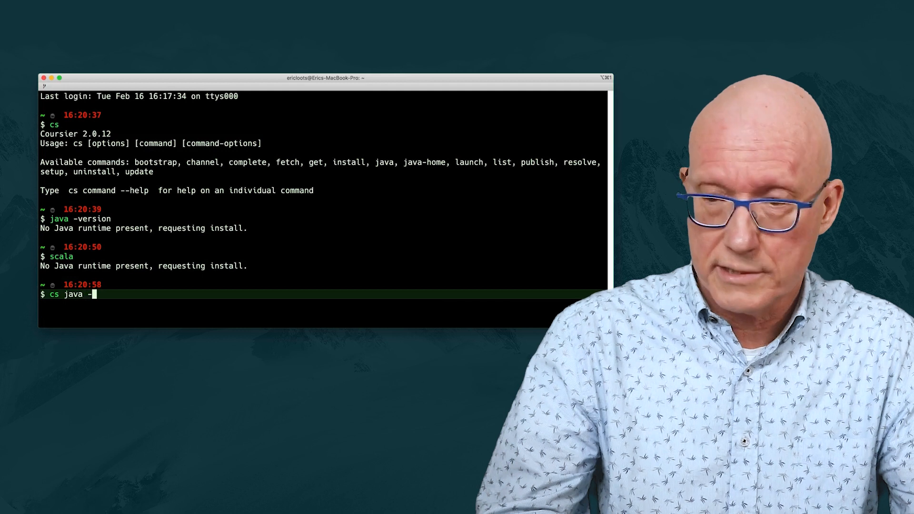
pyautogui.press('Backspace')
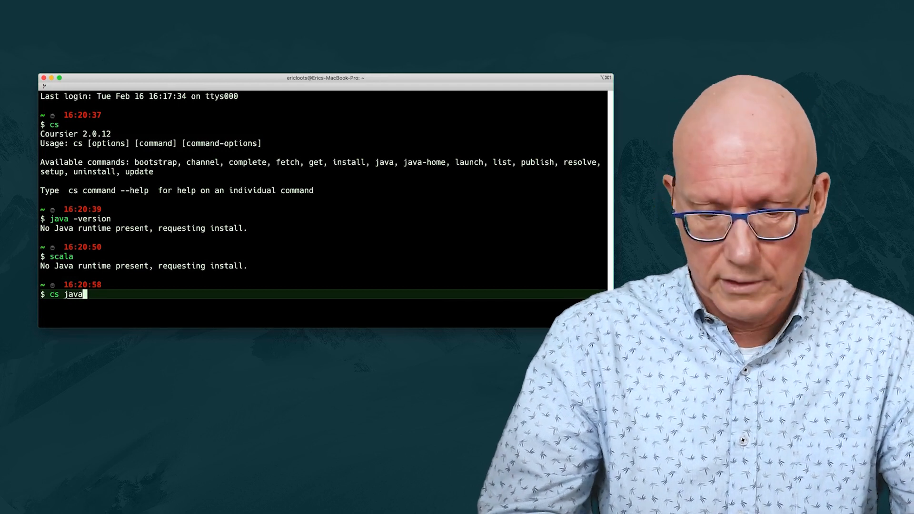
pyautogui.write('--li')
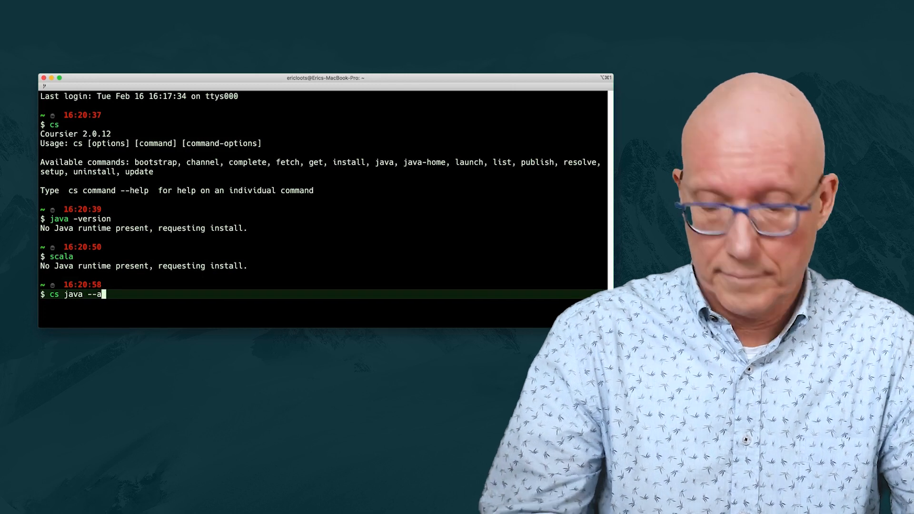
pyautogui.write('vaila')
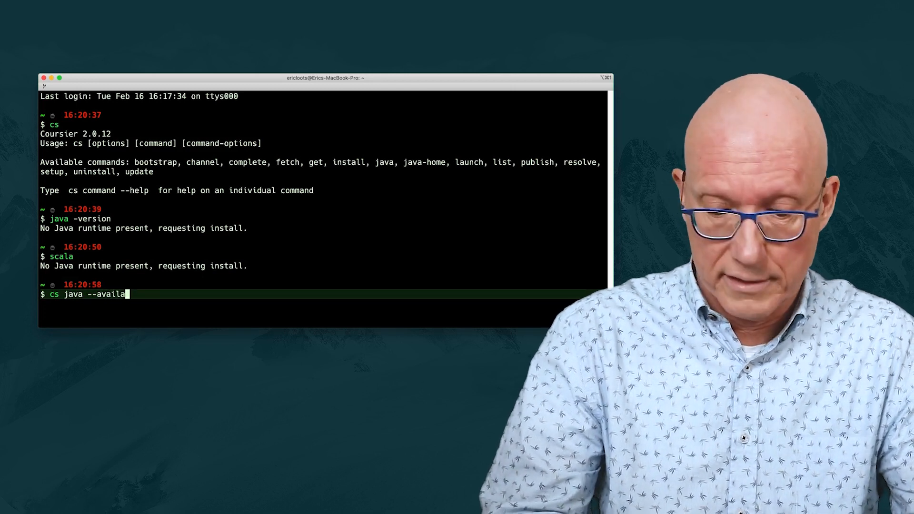
pyautogui.write('ble')
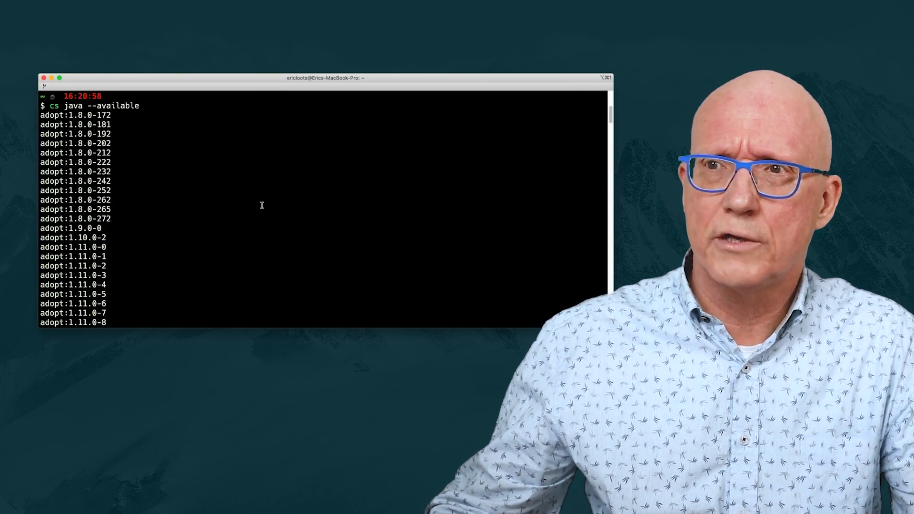
pyautogui.scroll(-3)
pyautogui.write('cs')
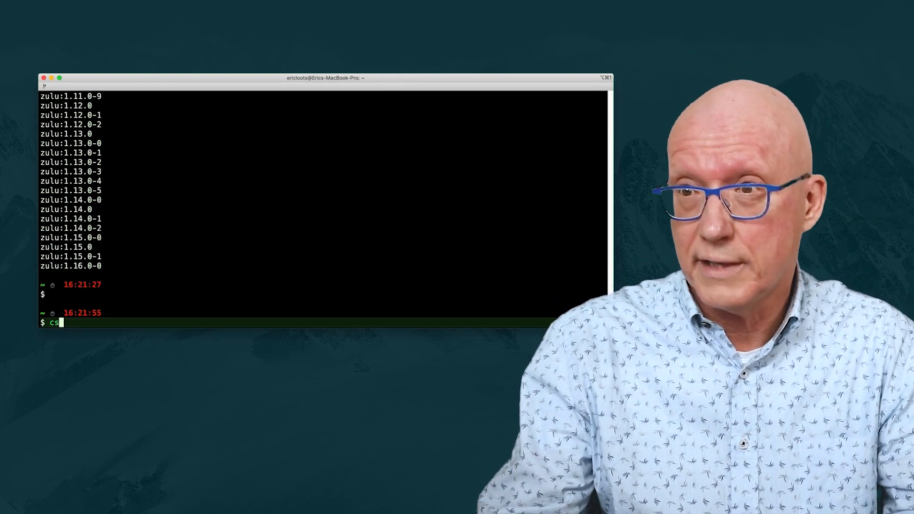
# - Run cs java --jvm adopt:1.11 --setup to make AdoptOpenJDK 11 the default JVM
pyautogui.write('java')
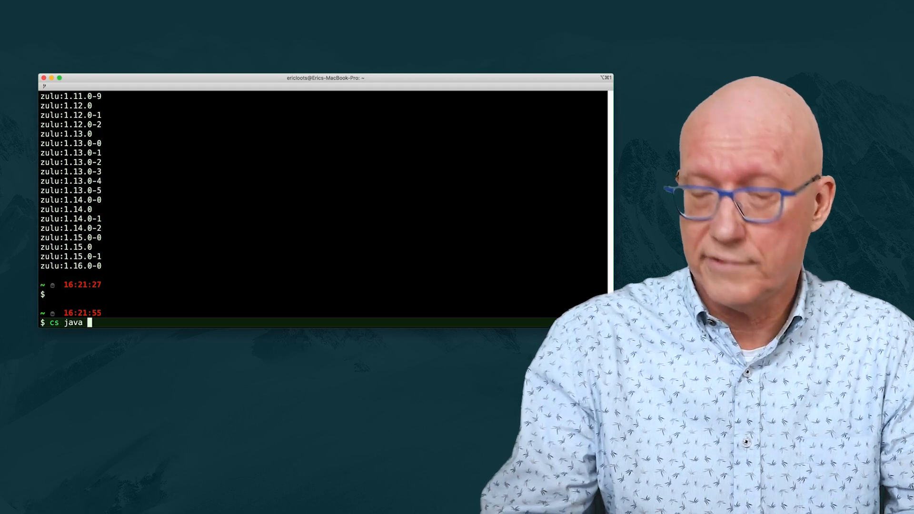
pyautogui.write('--')
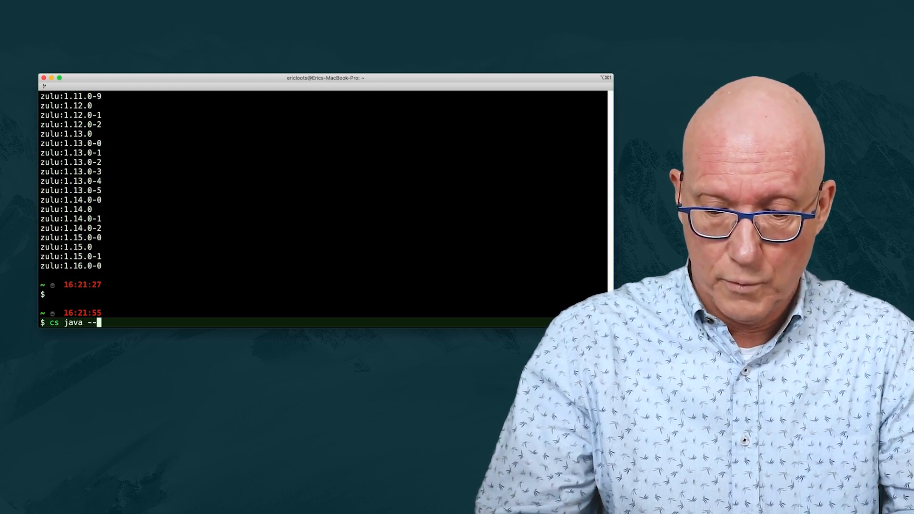
pyautogui.write('jvm')
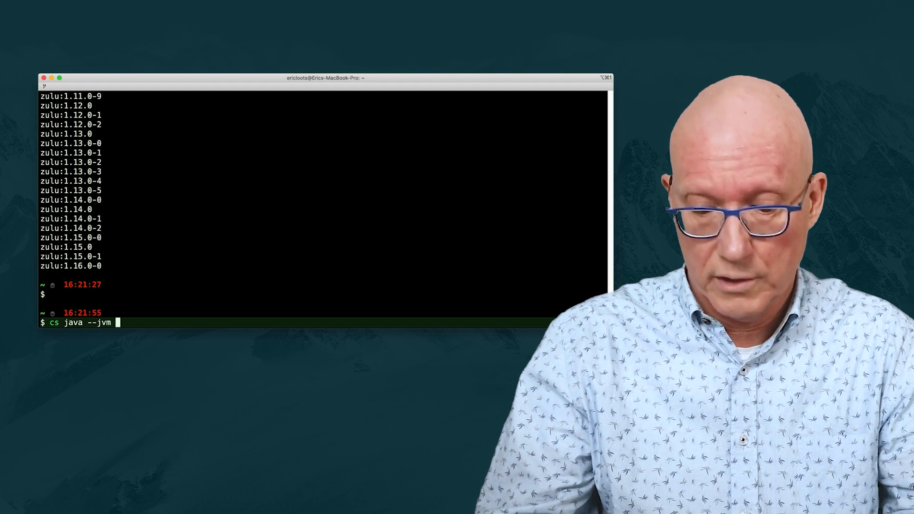
pyautogui.write('adopt:1.11')
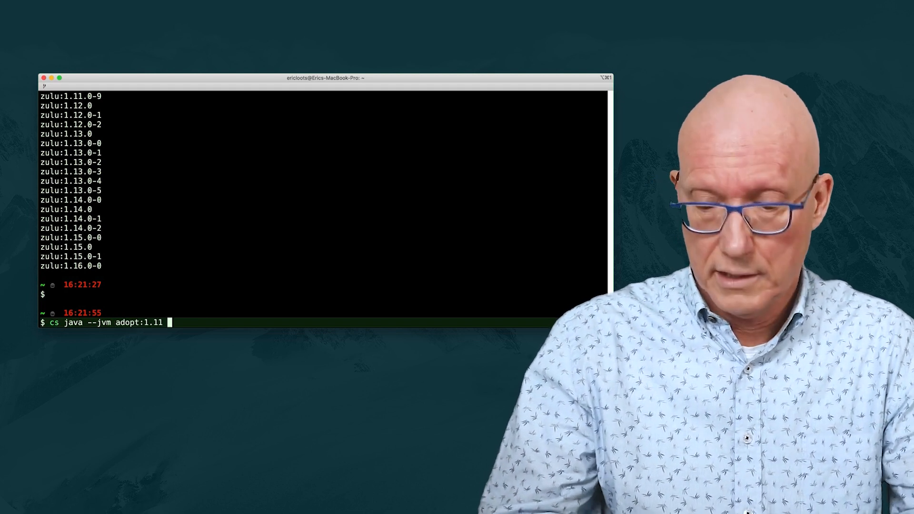
pyautogui.write('--swet')
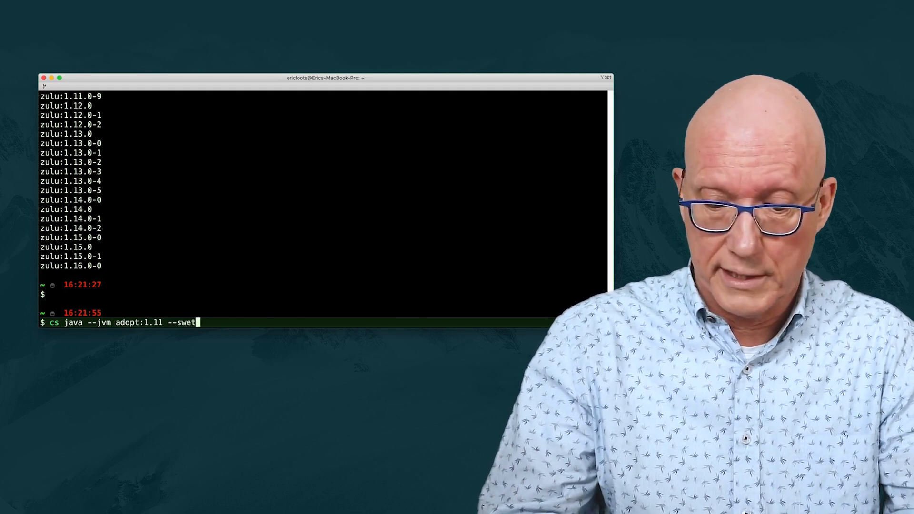
pyautogui.press('Backspace')
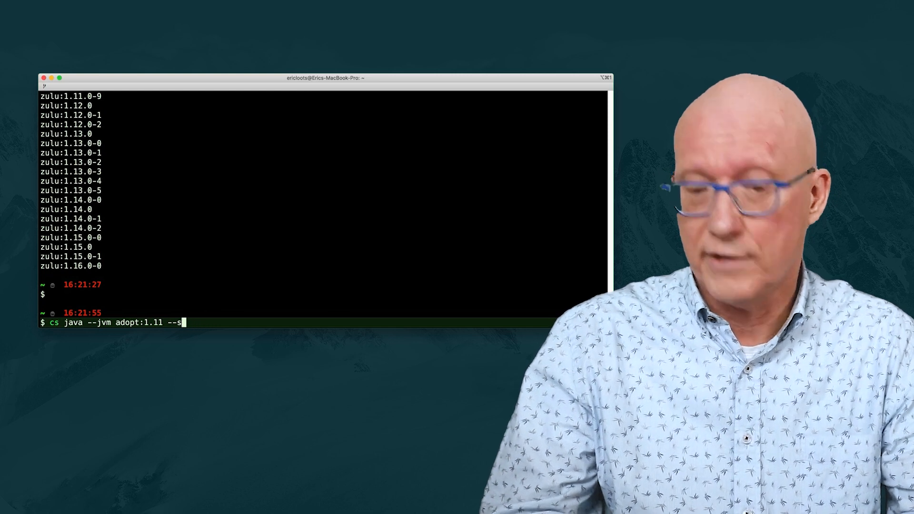
pyautogui.write('etup')
pyautogui.write('java -')
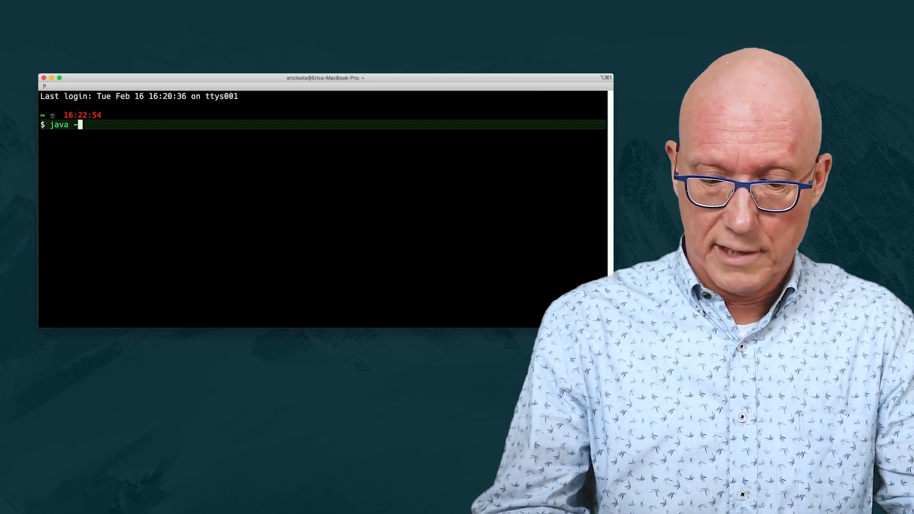
# - Confirm with java -version that OpenJDK 11.0.9 AdoptOpenJDK is now active
pyautogui.write('version')
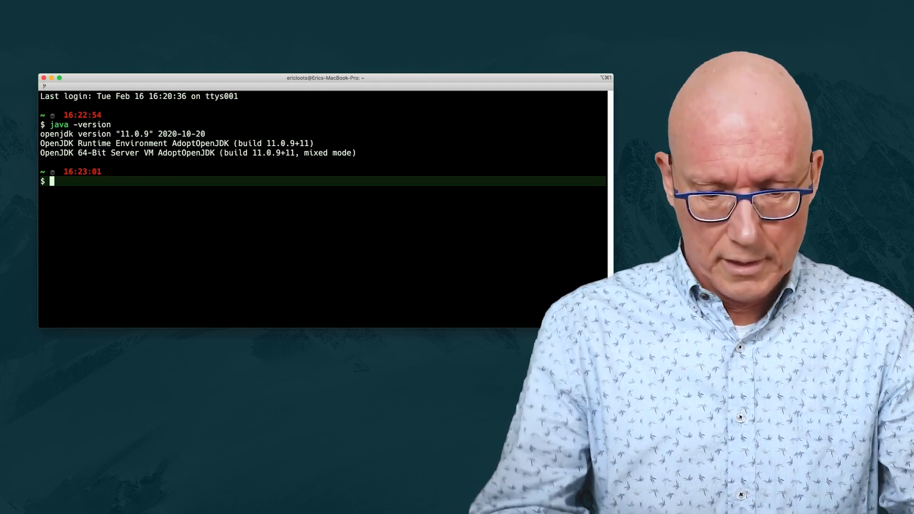
# - Launch the Scala 2.13.4 REPL and evaluate 1 + 1
pyautogui.write('scala')
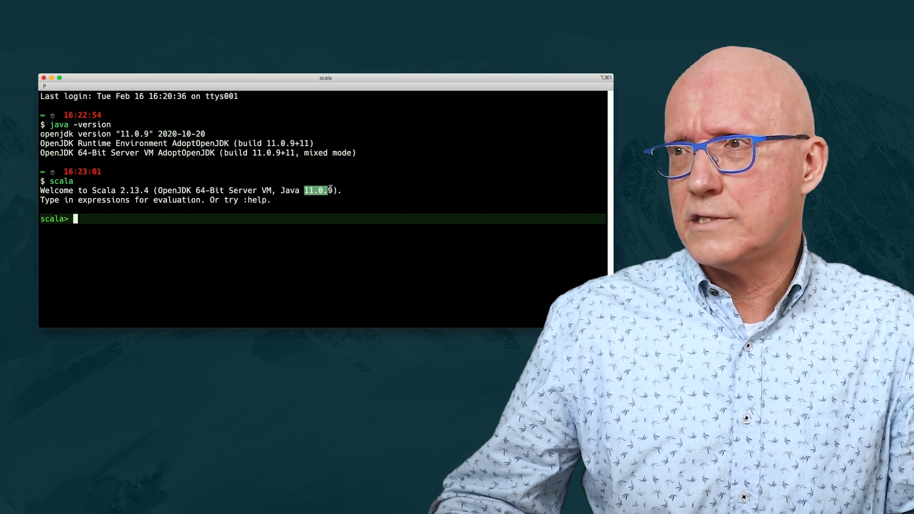
pyautogui.moveTo(330, 204)
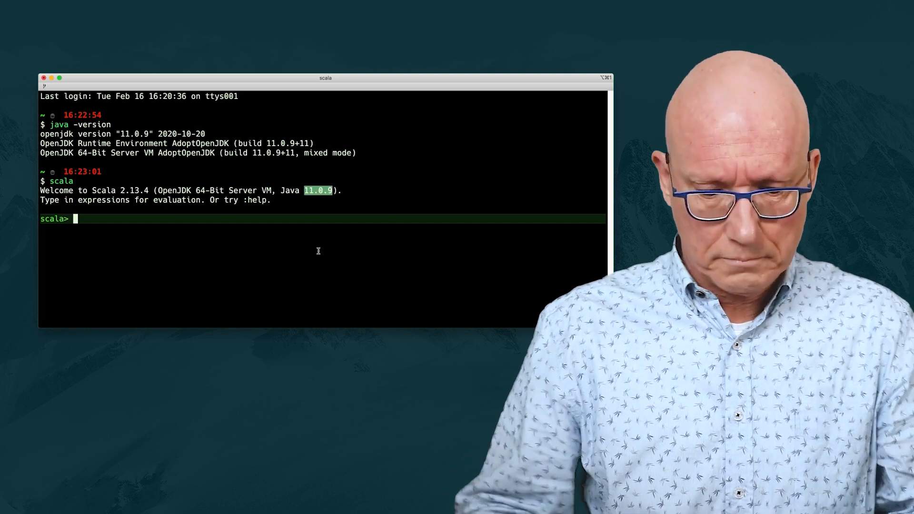
pyautogui.write('1 + 1')
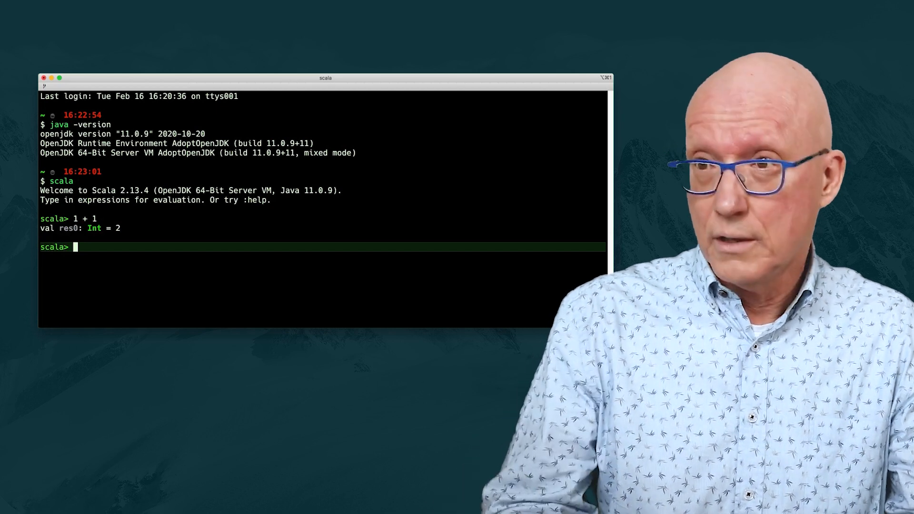
# - Evaluate List(2,6,9).map(_ * 8) to List(16, 48, 72), then leave the REPL with :quit
pyautogui.write('List(')
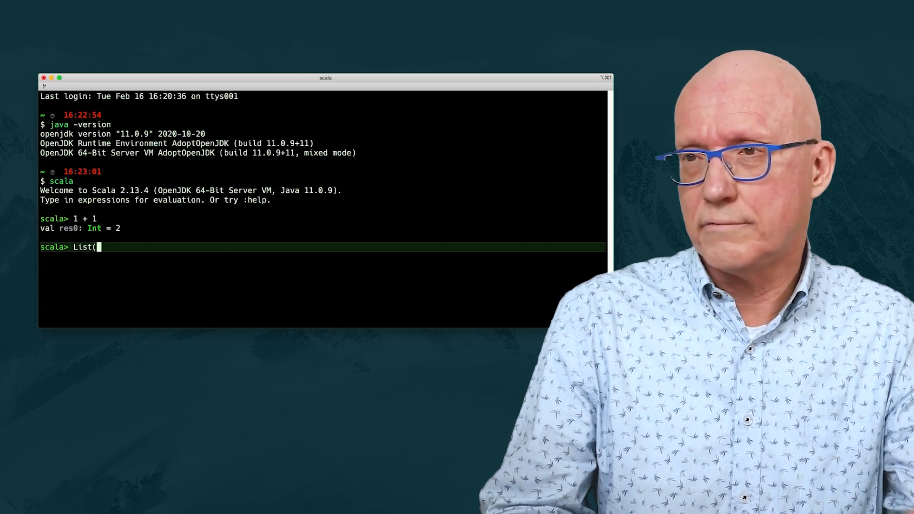
pyautogui.write('2,6')
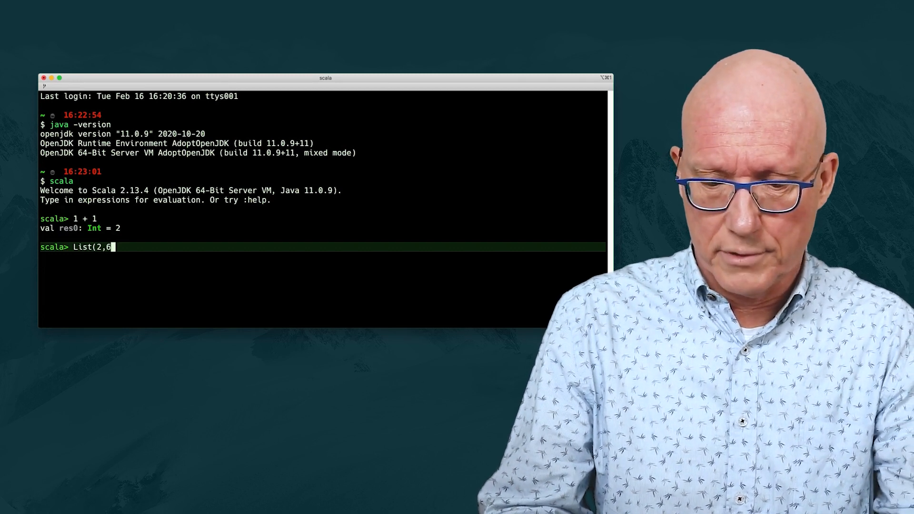
pyautogui.write('9)')
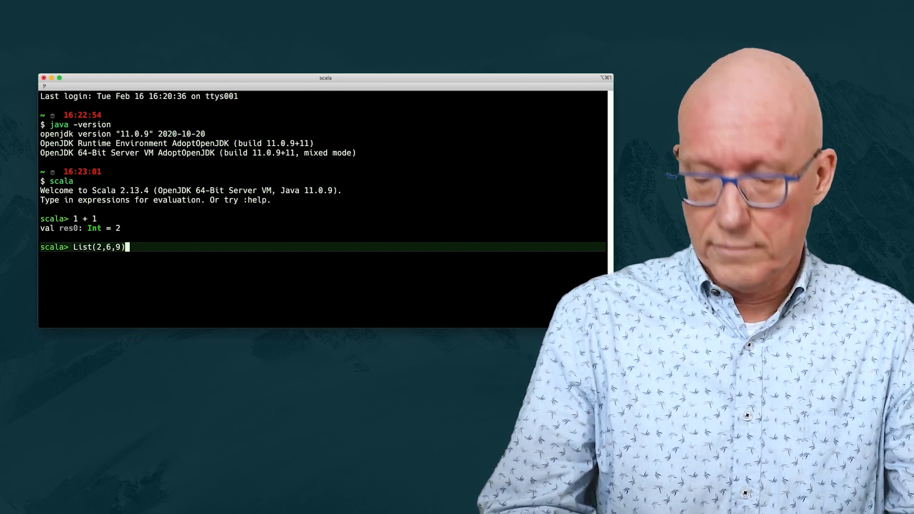
pyautogui.write('.map')
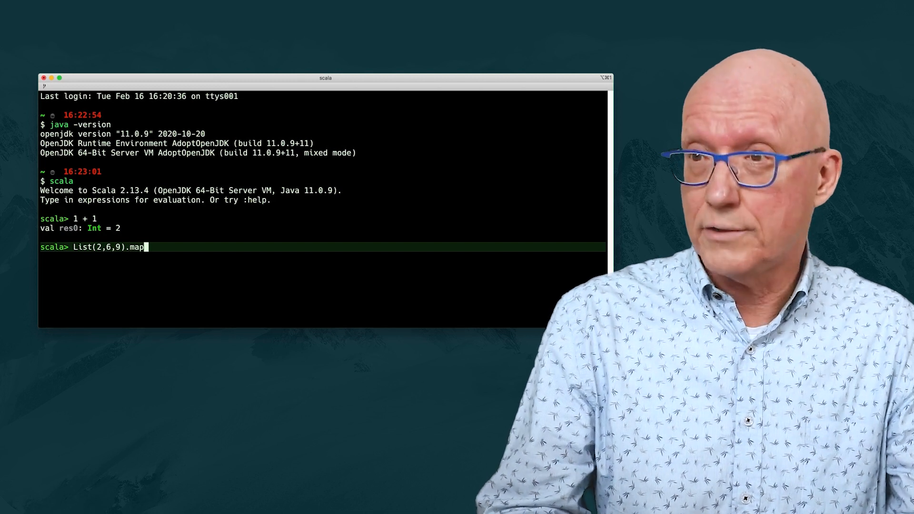
pyautogui.write('(')
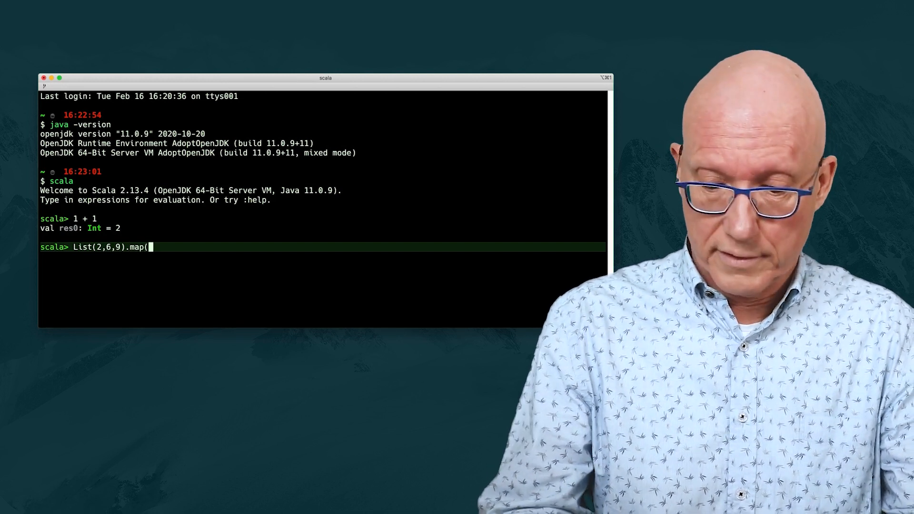
pyautogui.write('_')
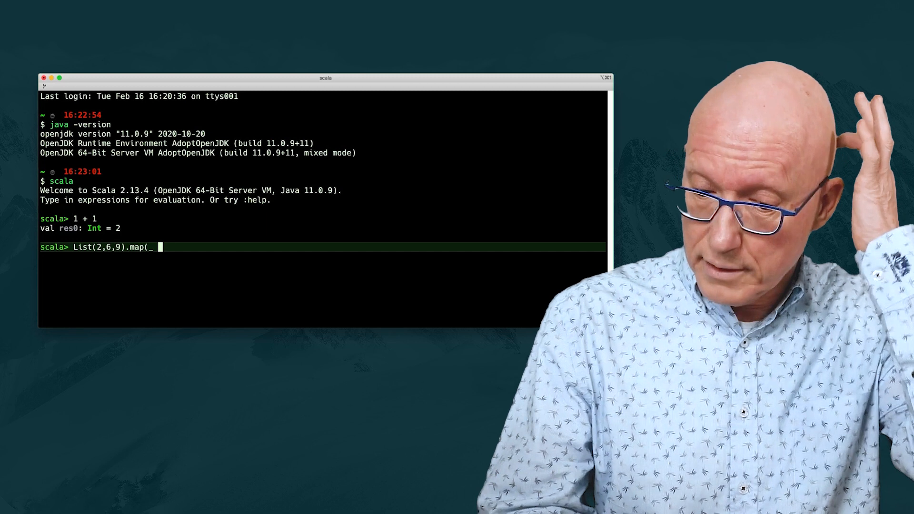
pyautogui.write('* 8')
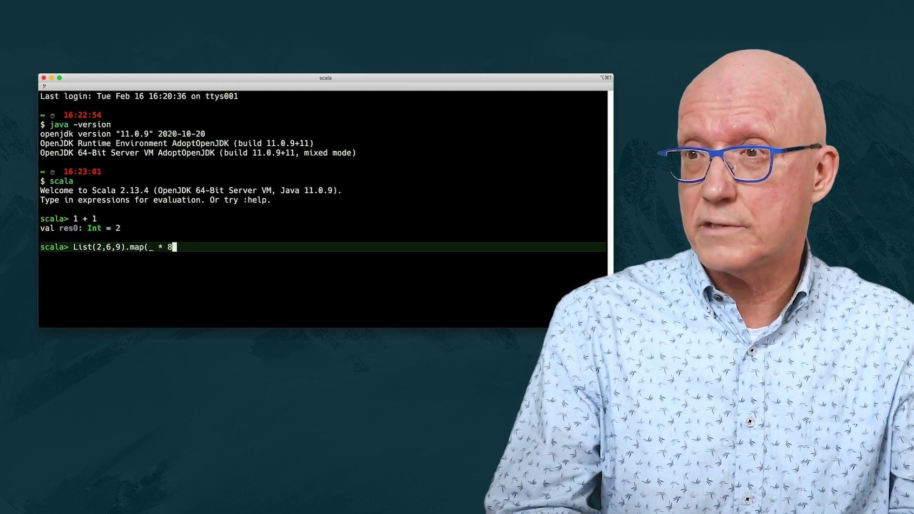
pyautogui.write(')')
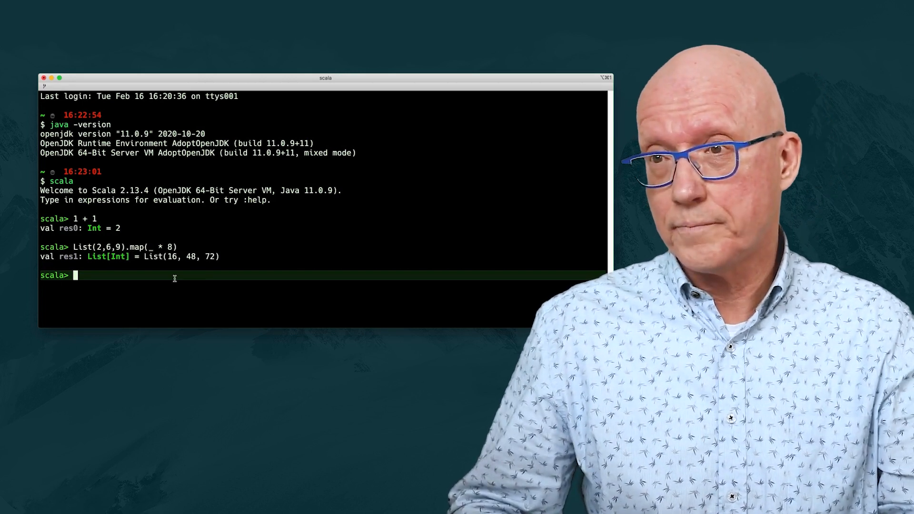
pyautogui.write(':quit')
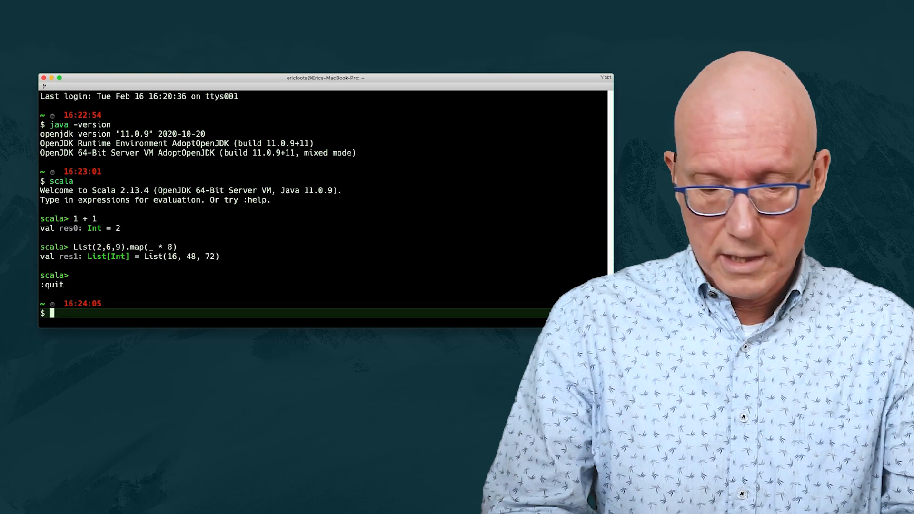
# - In Ammonite, evaluate 1 + 1 to 2 and List(2,6,9).map(_ * 8) to List(16, 48, 72)
pyautogui.write('amm')
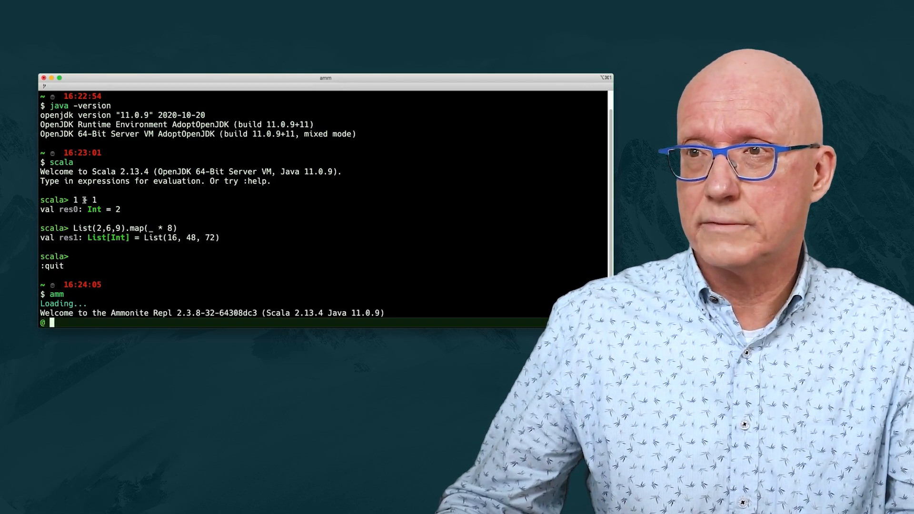
pyautogui.write('1')
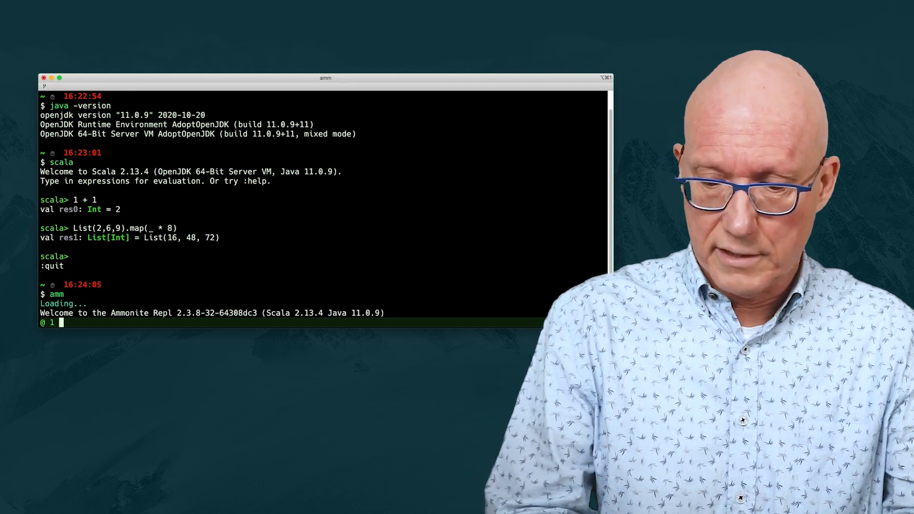
pyautogui.write('+ 1')
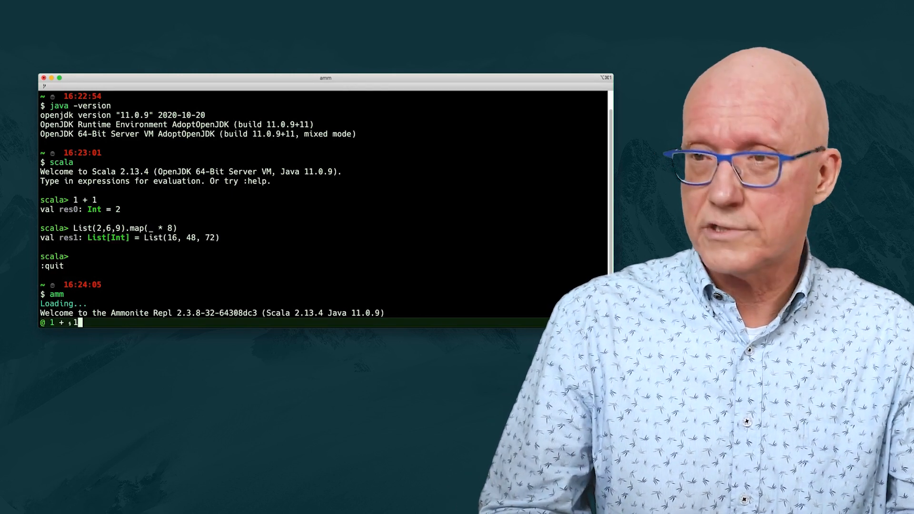
pyautogui.press('enter')
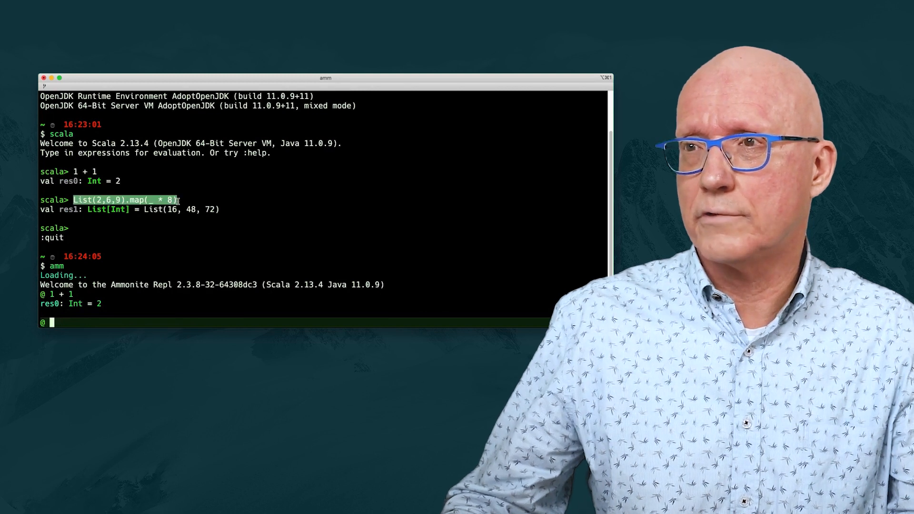
pyautogui.write('List(2,6,9).map(_ * 8)')
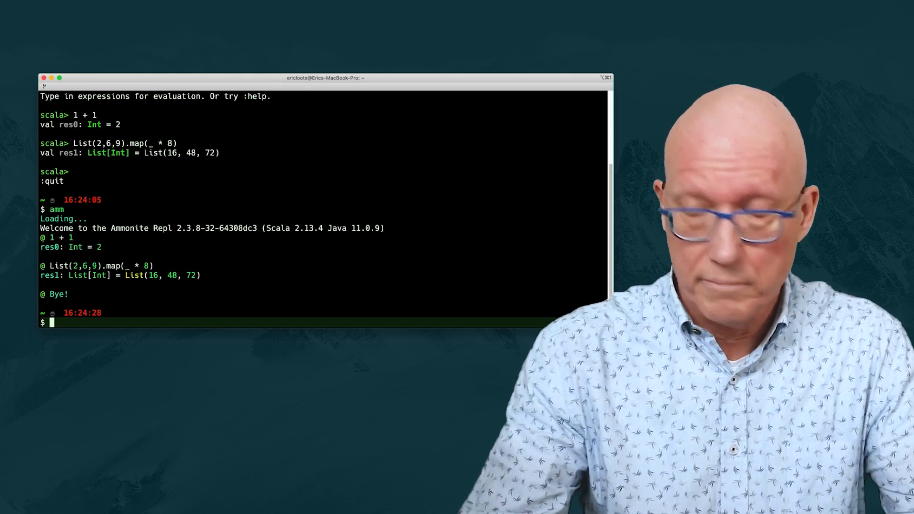
# - Run cs update cs, which reports no new update since 2021-02-15
pyautogui.write('cs')
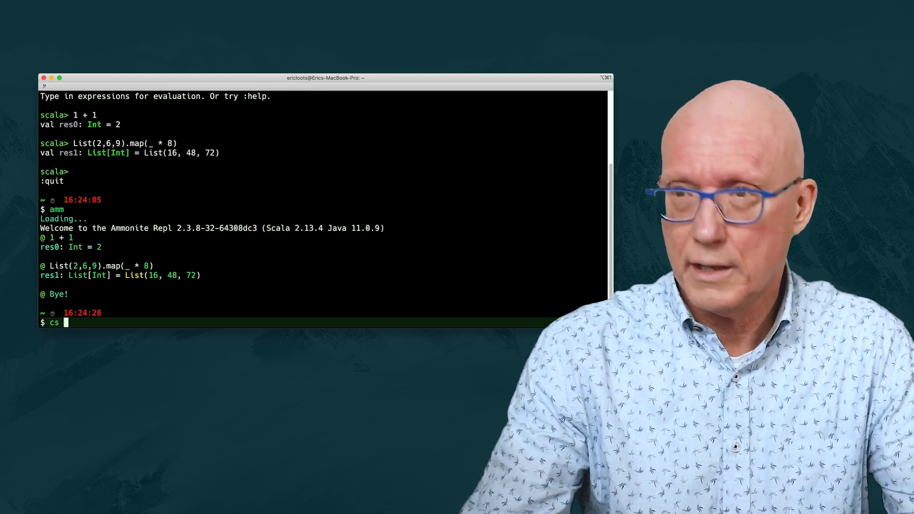
pyautogui.write('u')
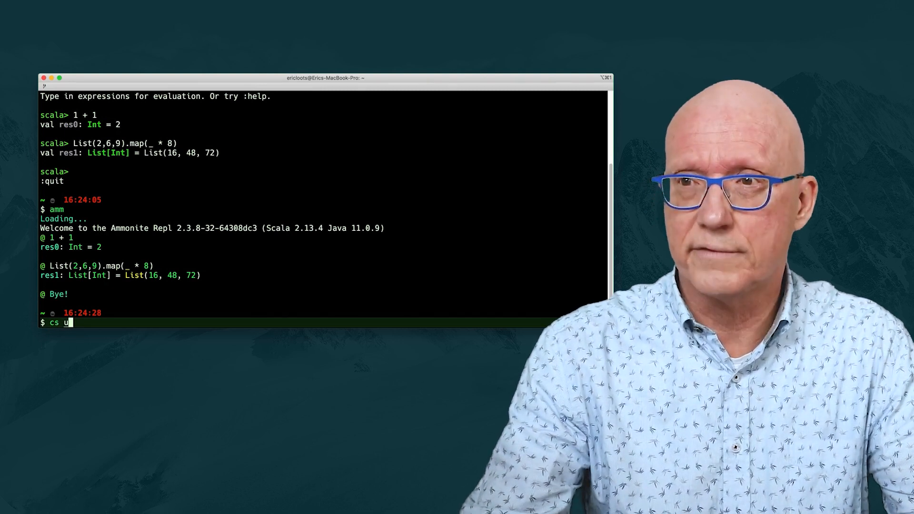
pyautogui.write('pdate')
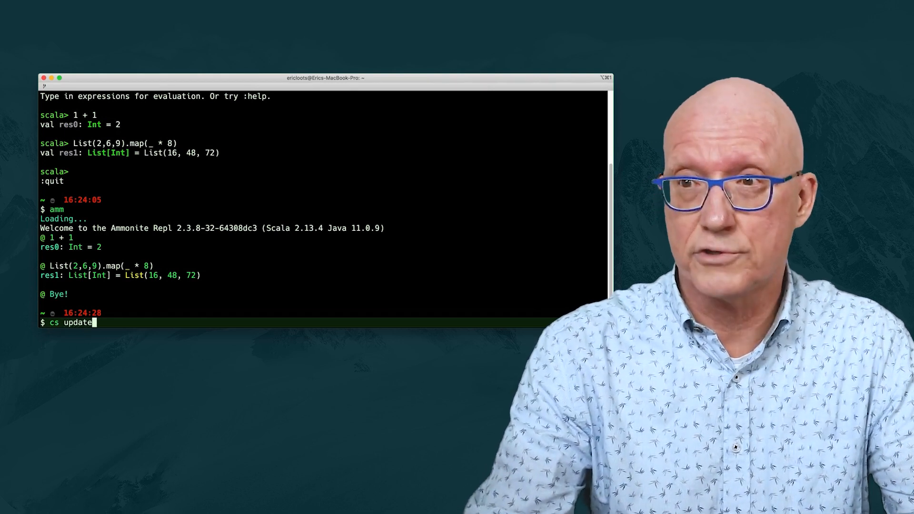
pyautogui.write('cs')
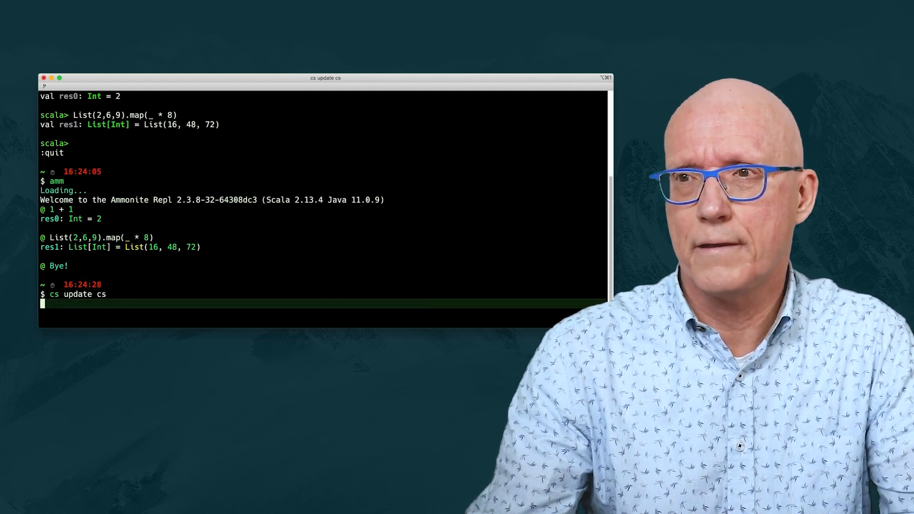
pyautogui.press('Return')
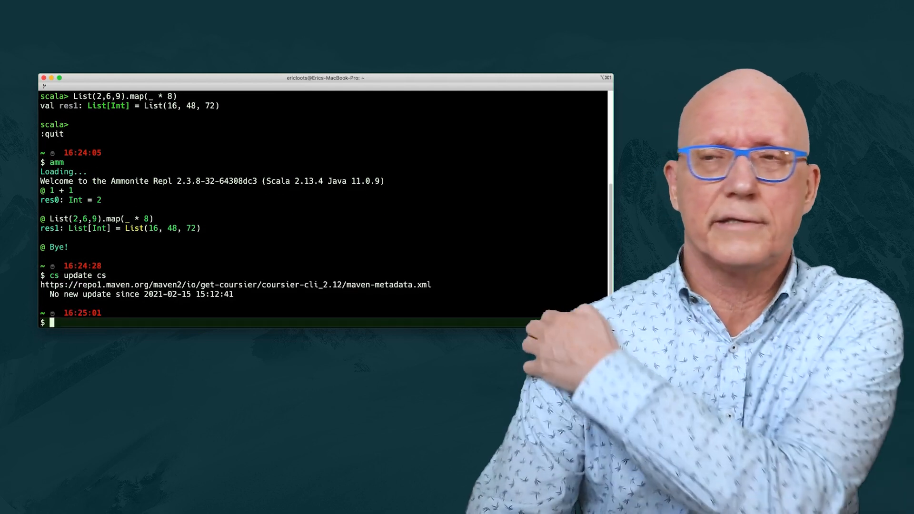
# - Run cs update scala to refresh the Scala installation
pyautogui.write('cs update cs')
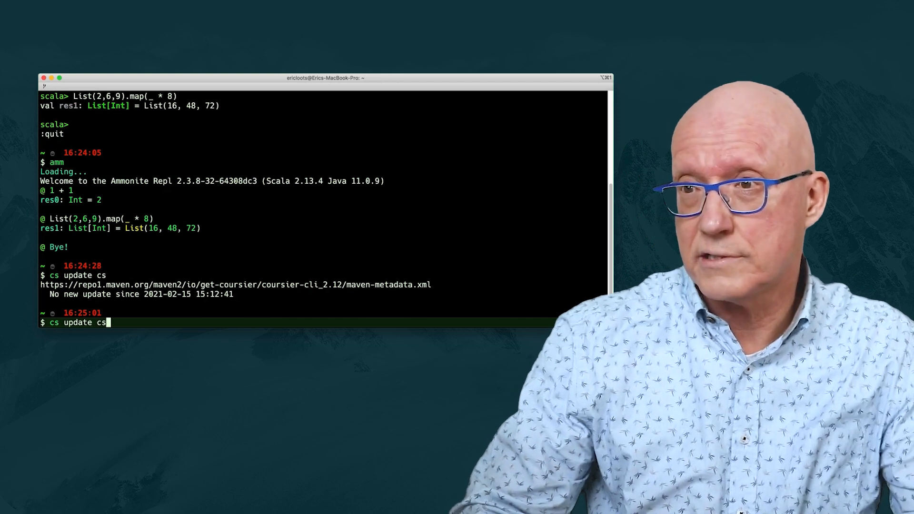
pyautogui.write('c')
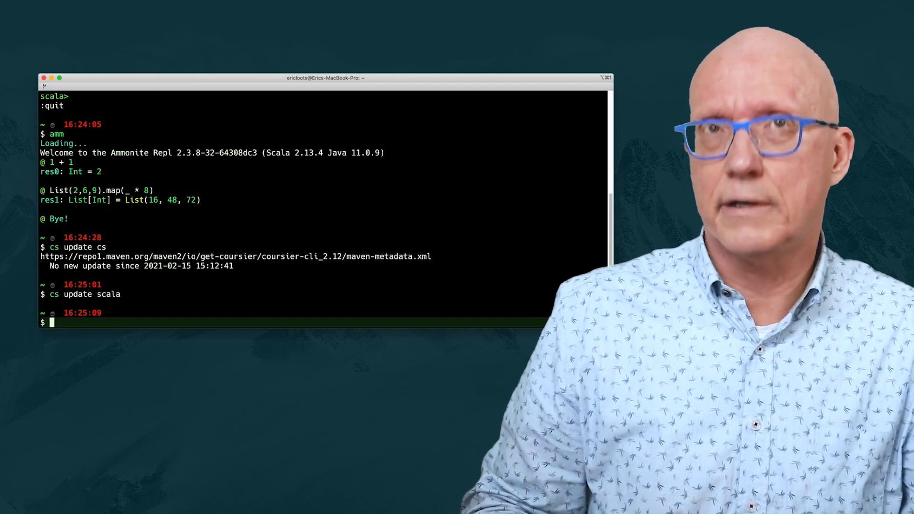
pyautogui.write('cs update scala')
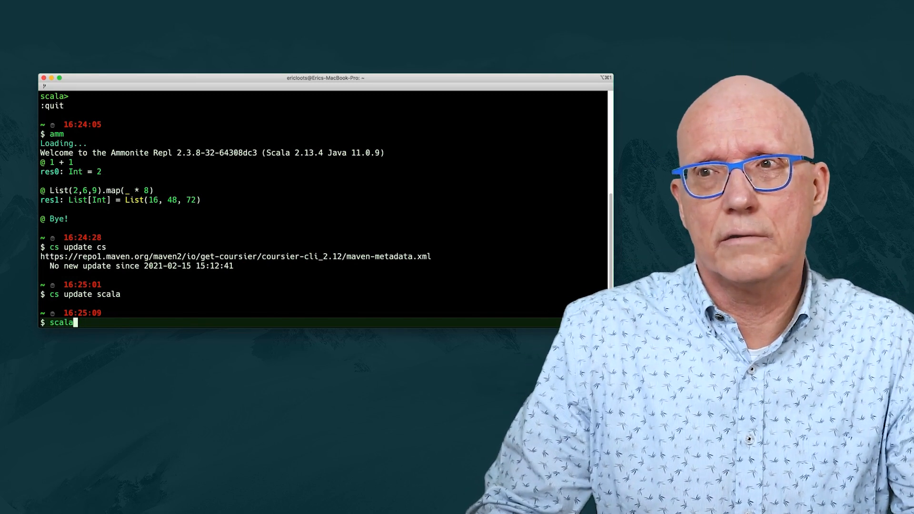
# - Run cs java --jvm adopt:1.14 --env to extract JDK 14.0.2 and select the printed JAVA_HOME export lines
pyautogui.write('cs java --jvm adopt:1.11 --setup')
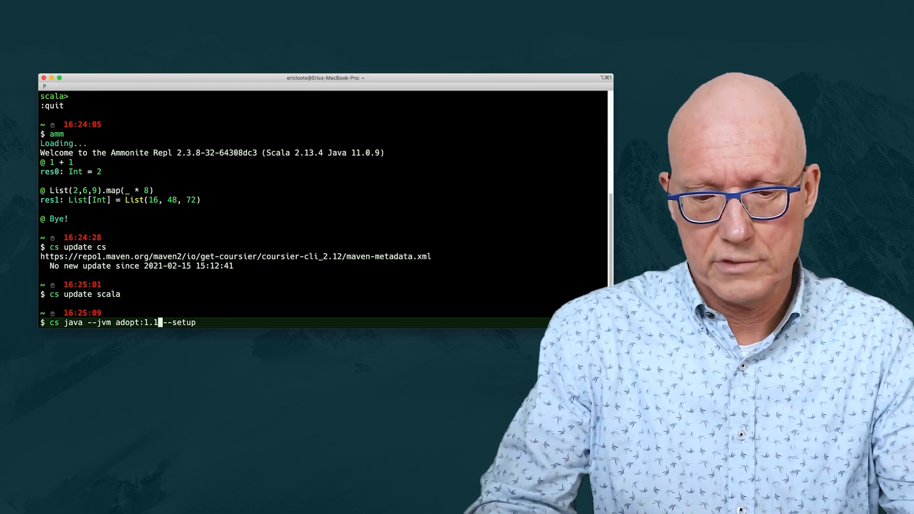
pyautogui.write('4')
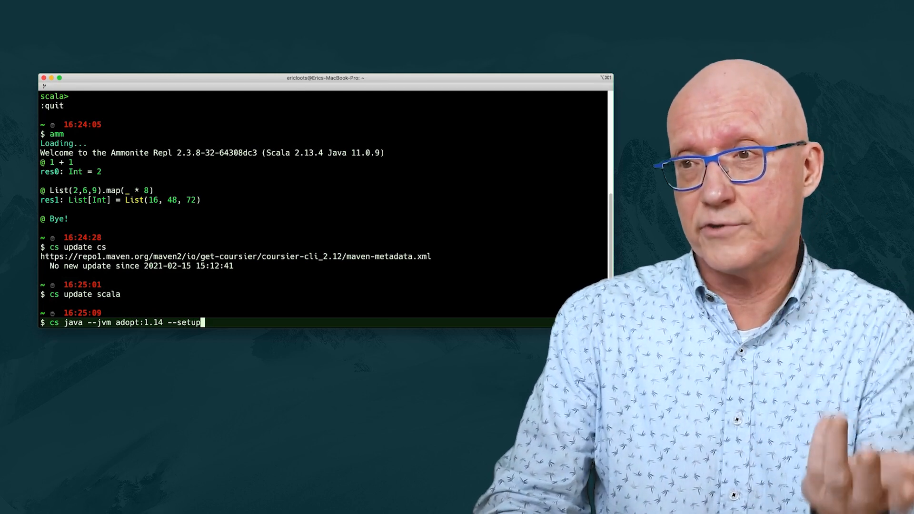
pyautogui.press('Backspace')
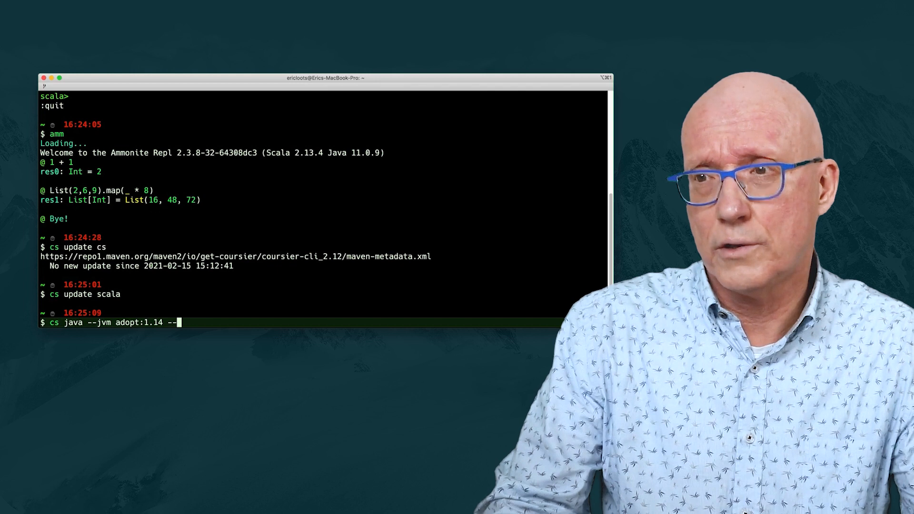
pyautogui.write('env')
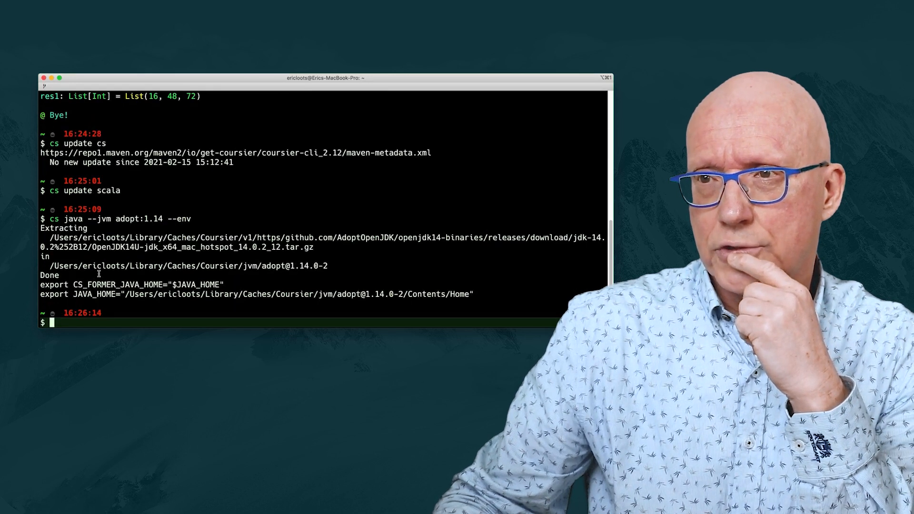
pyautogui.moveTo(41, 285); pyautogui.dragTo(473, 294)
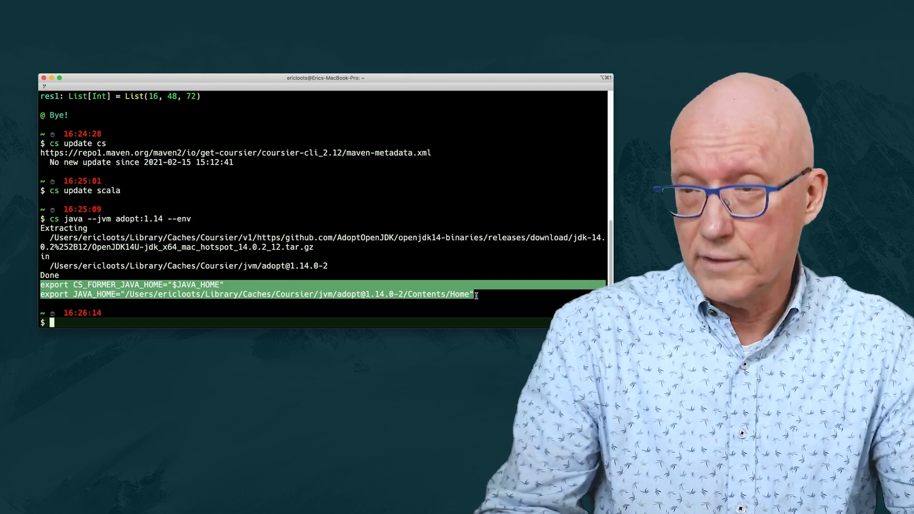
pyautogui.write('java')
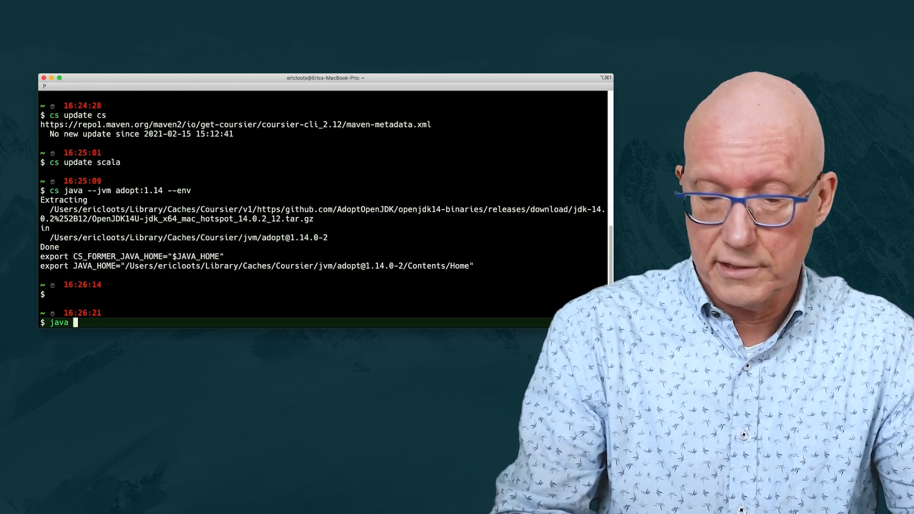
# - Confirm java -version still reports 11.0.9, then run cs java --jvm adopt:1.14 --setup
pyautogui.write('-version')
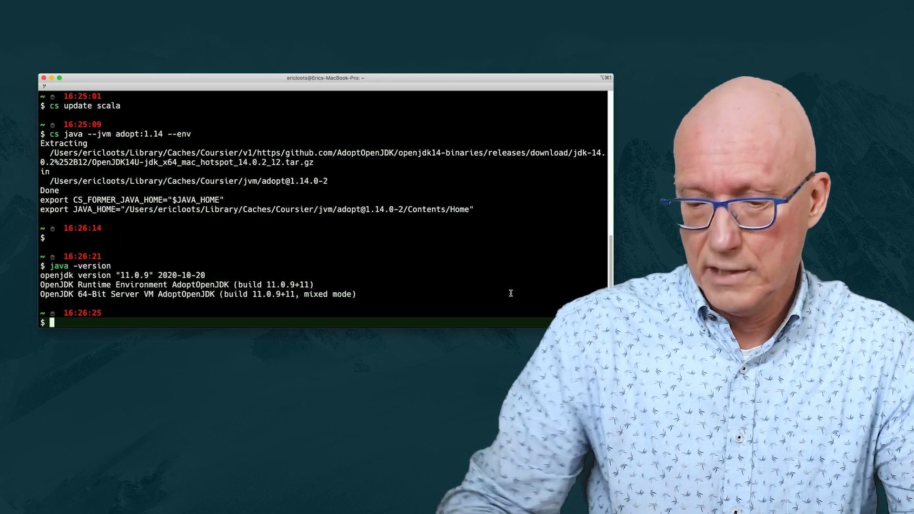
pyautogui.write('cs java --jvm adopt:1.14 --en')
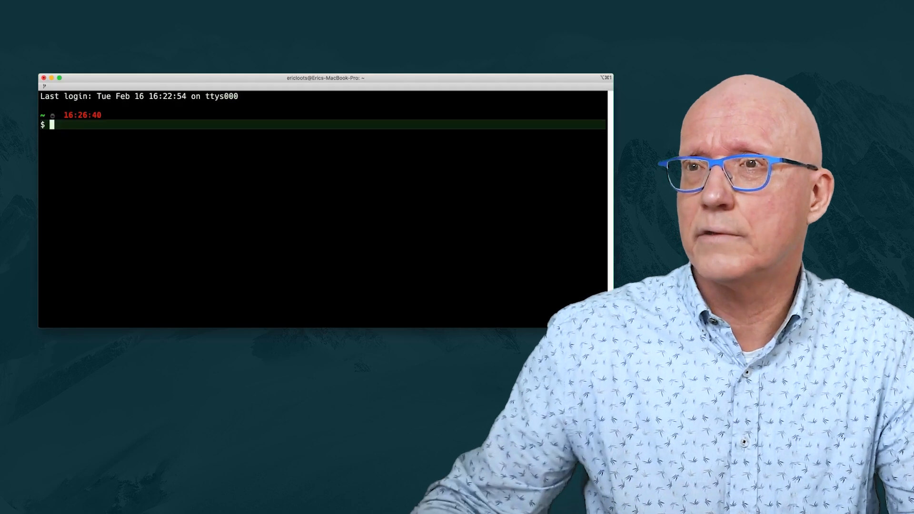
# - Verify java -version now reports AdoptOpenJDK 14.0.2 in the new session
pyautogui.write('java -version')
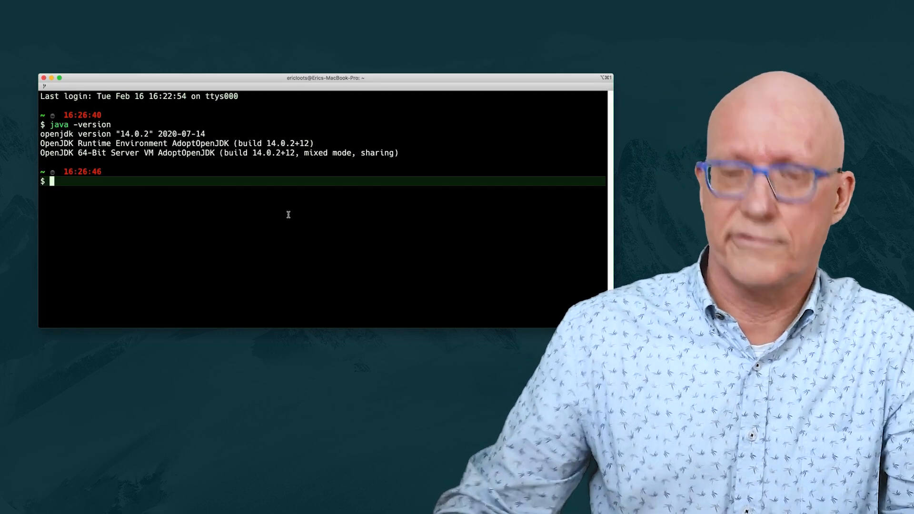
pyautogui.write('scala')
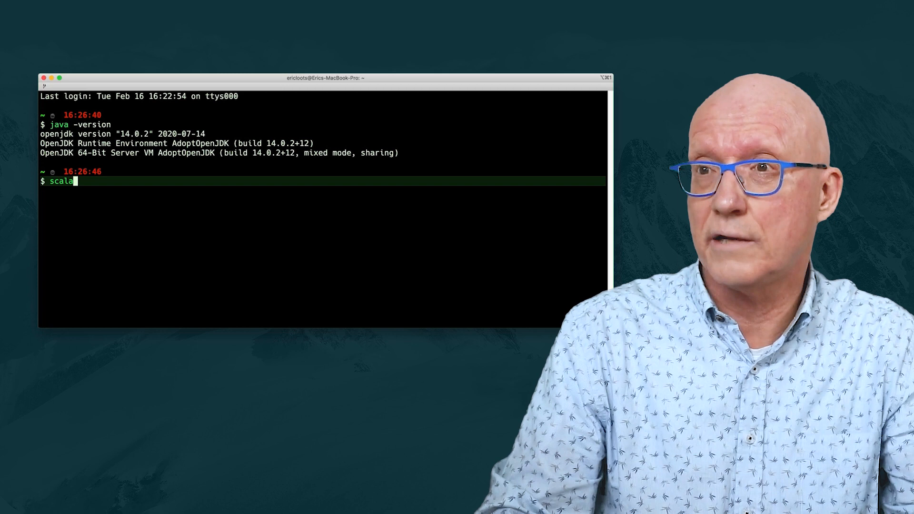